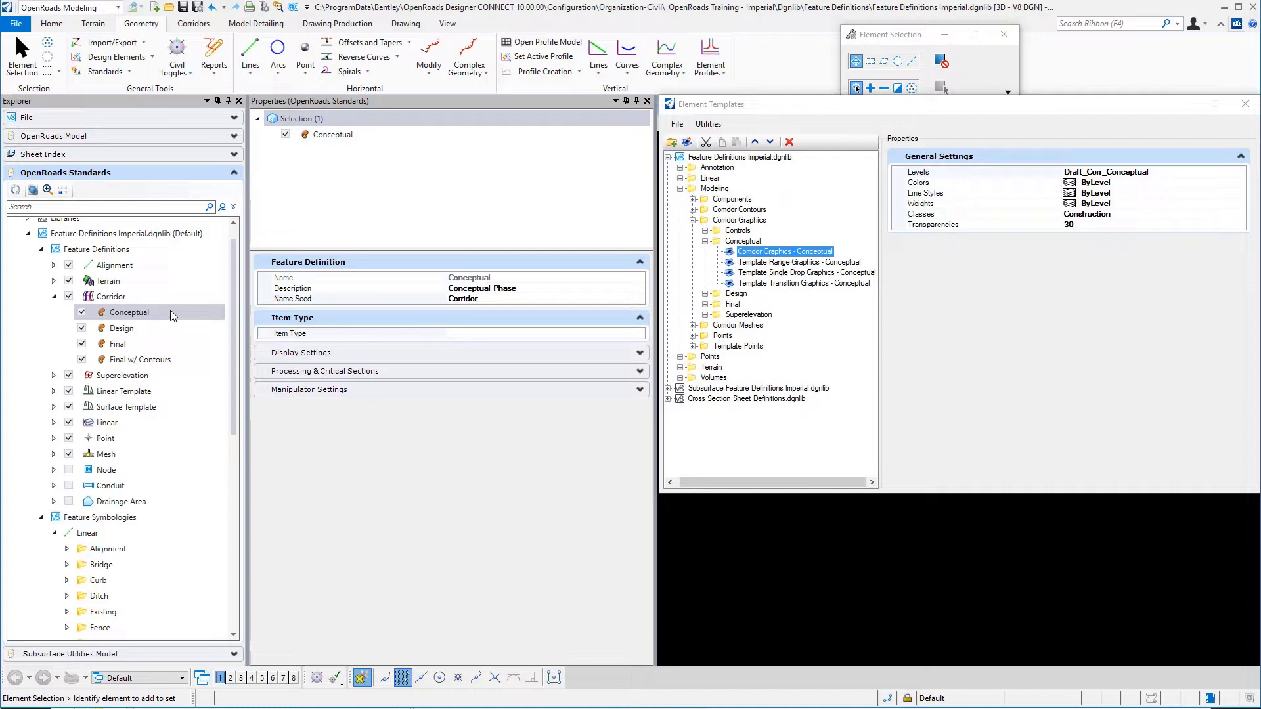
Select the Conceptual corridor definition and collapse its Feature Definition group
click(122, 329)
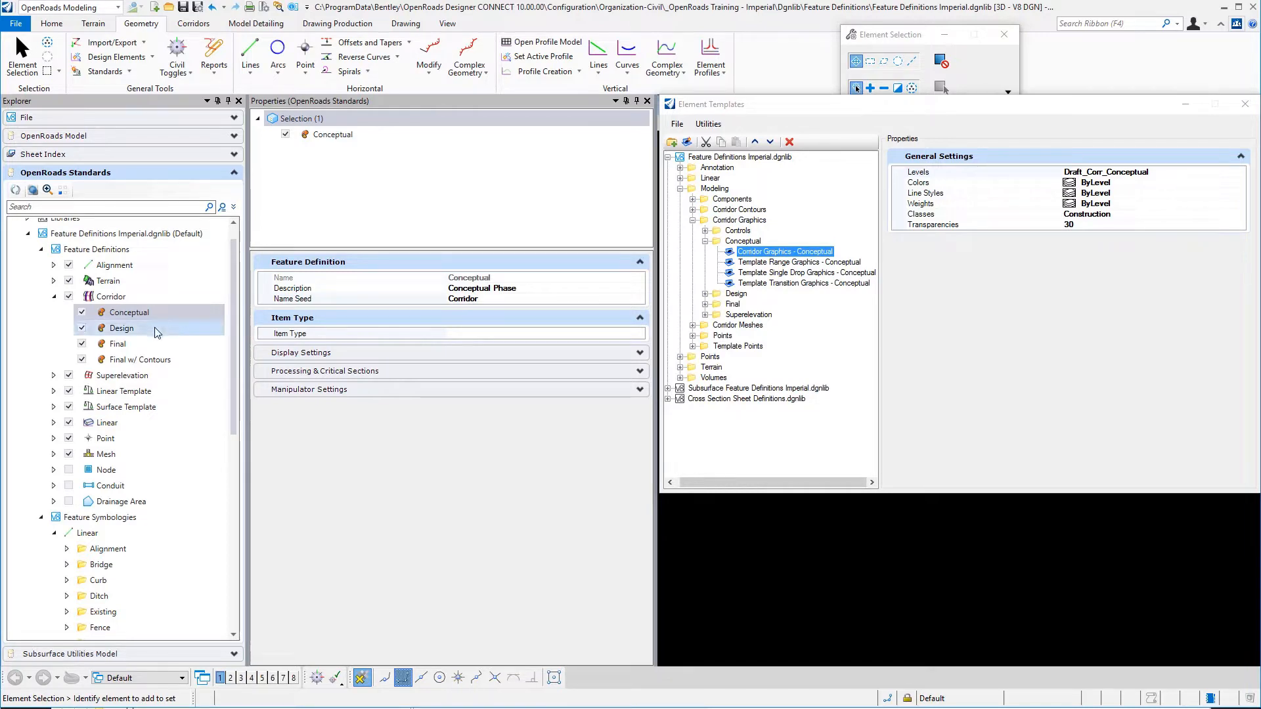
click(139, 359)
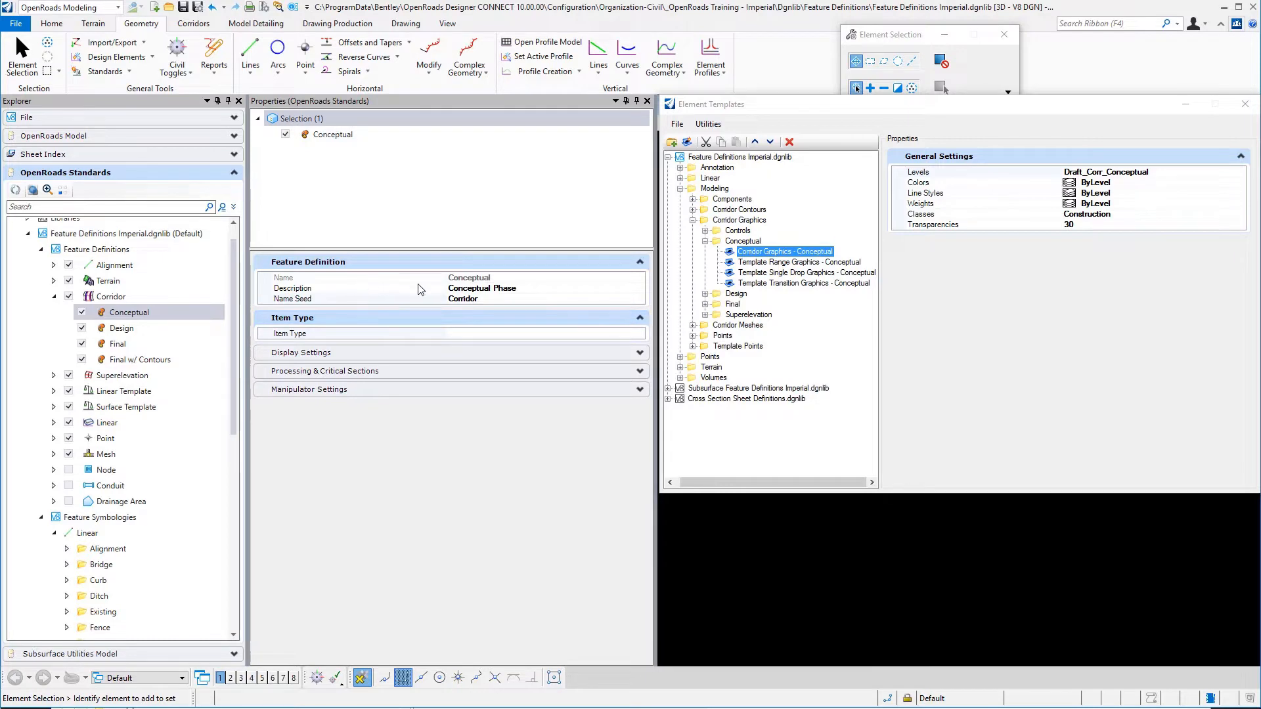
mouse_move(513, 295)
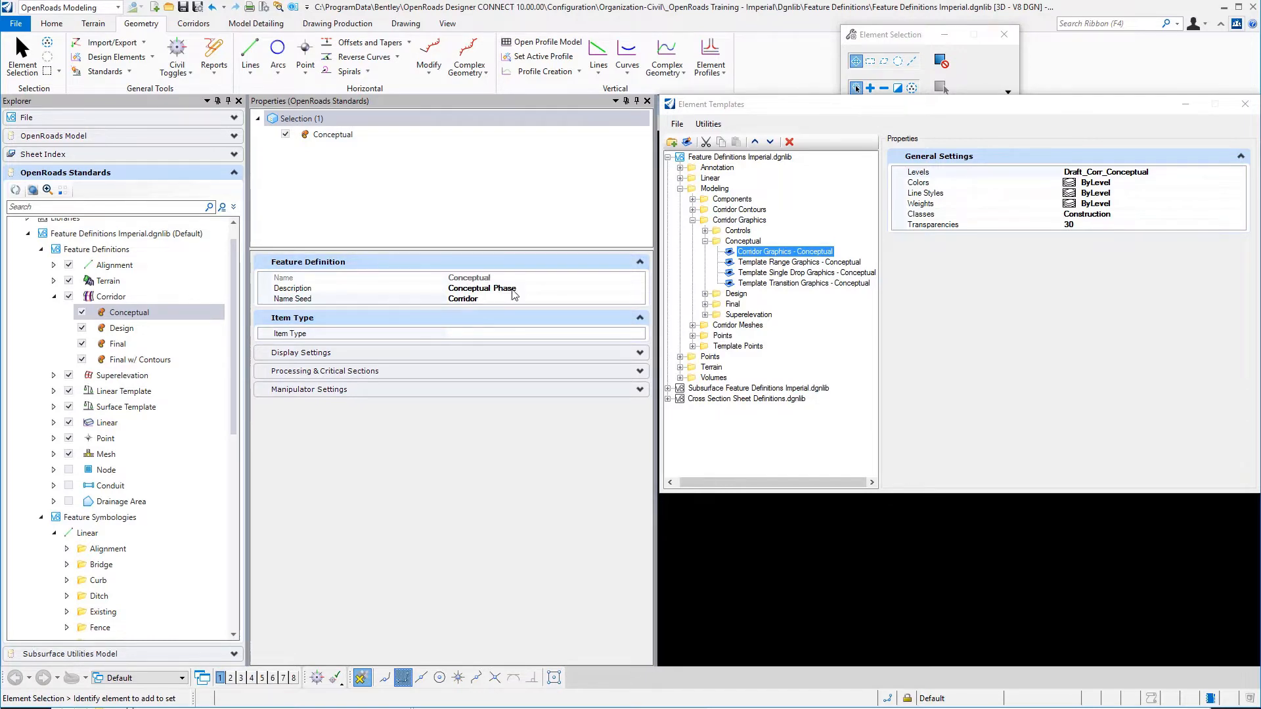
mouse_move(506, 304)
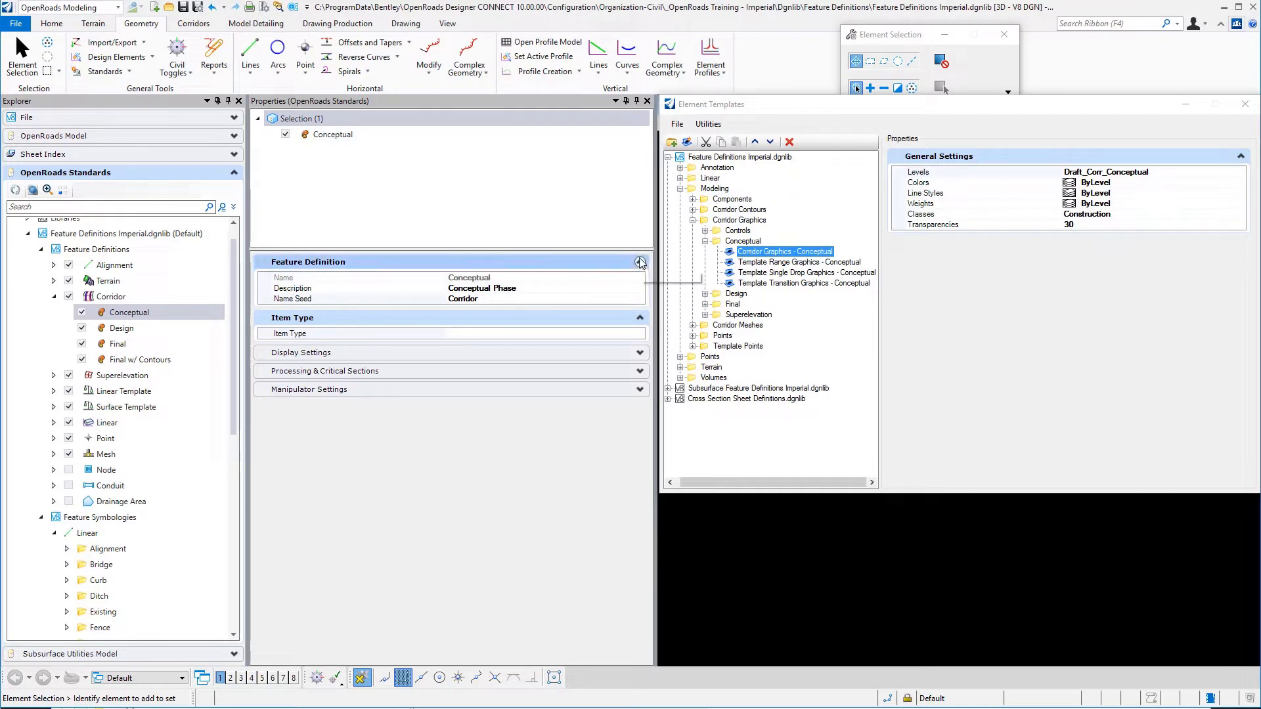
click(639, 261)
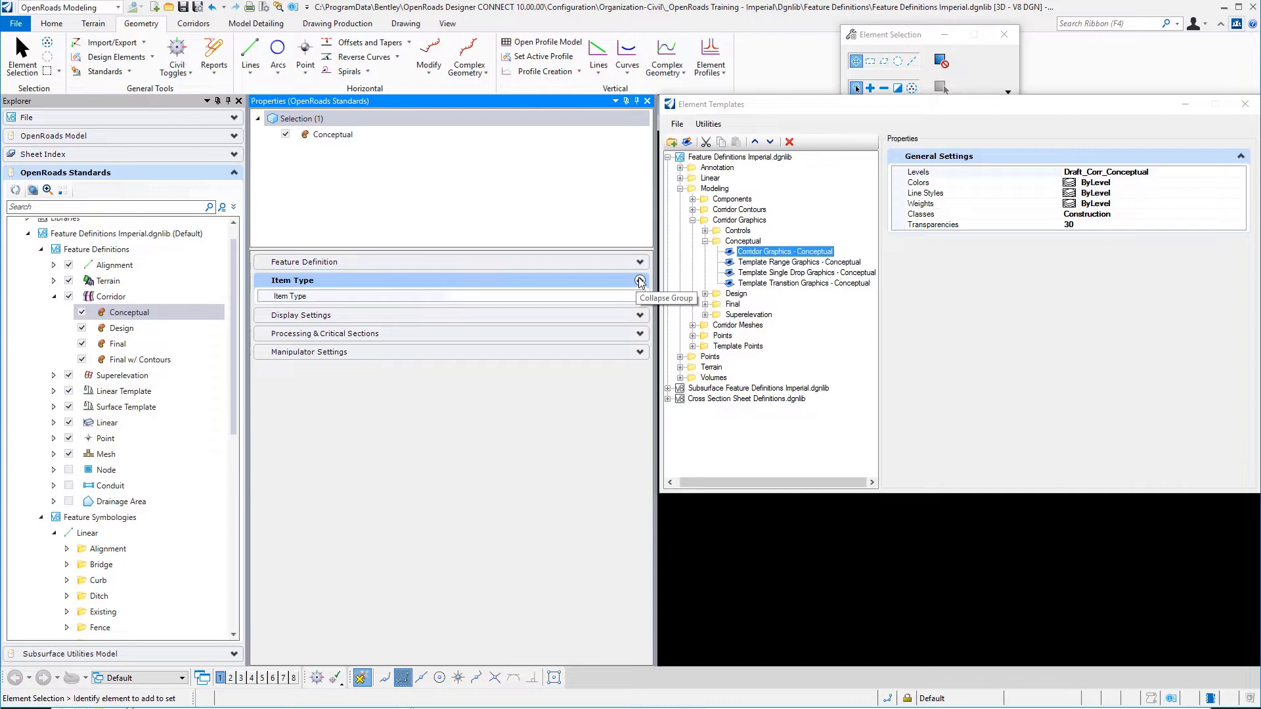
Collapse the Conceptual corridor's Item Type group to bring its Display Settings into view
click(639, 298)
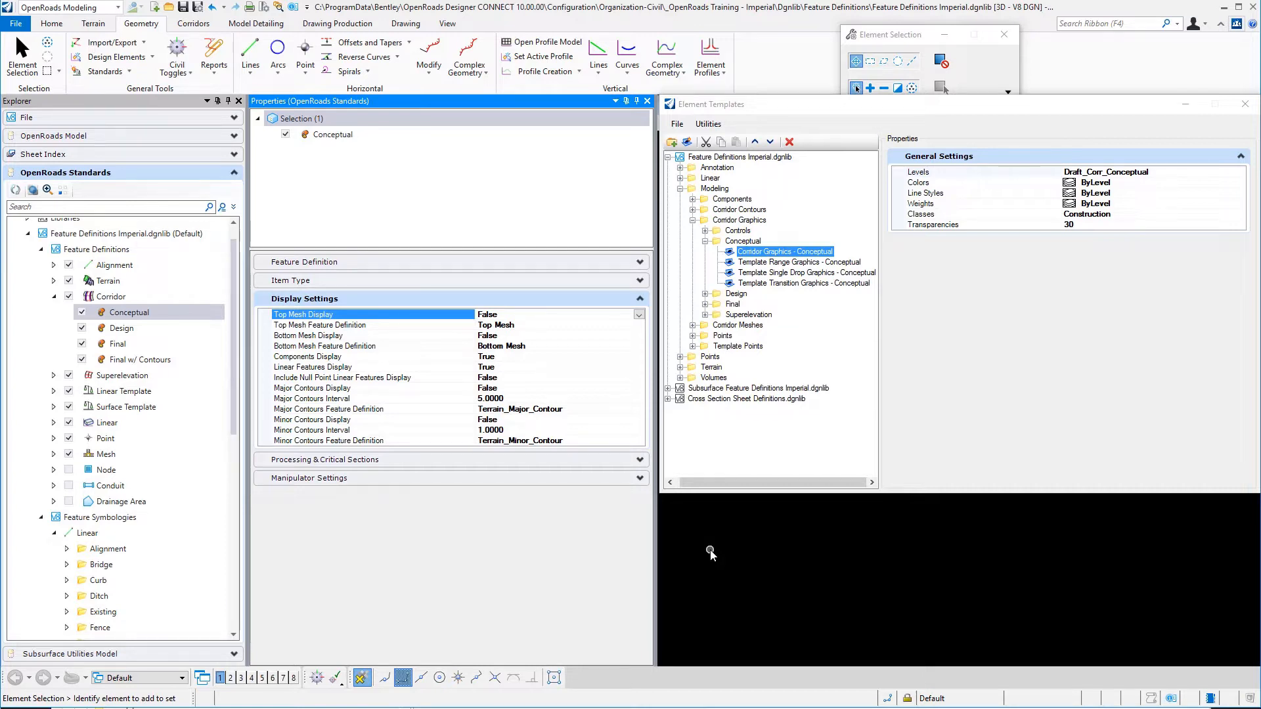
mouse_move(515, 328)
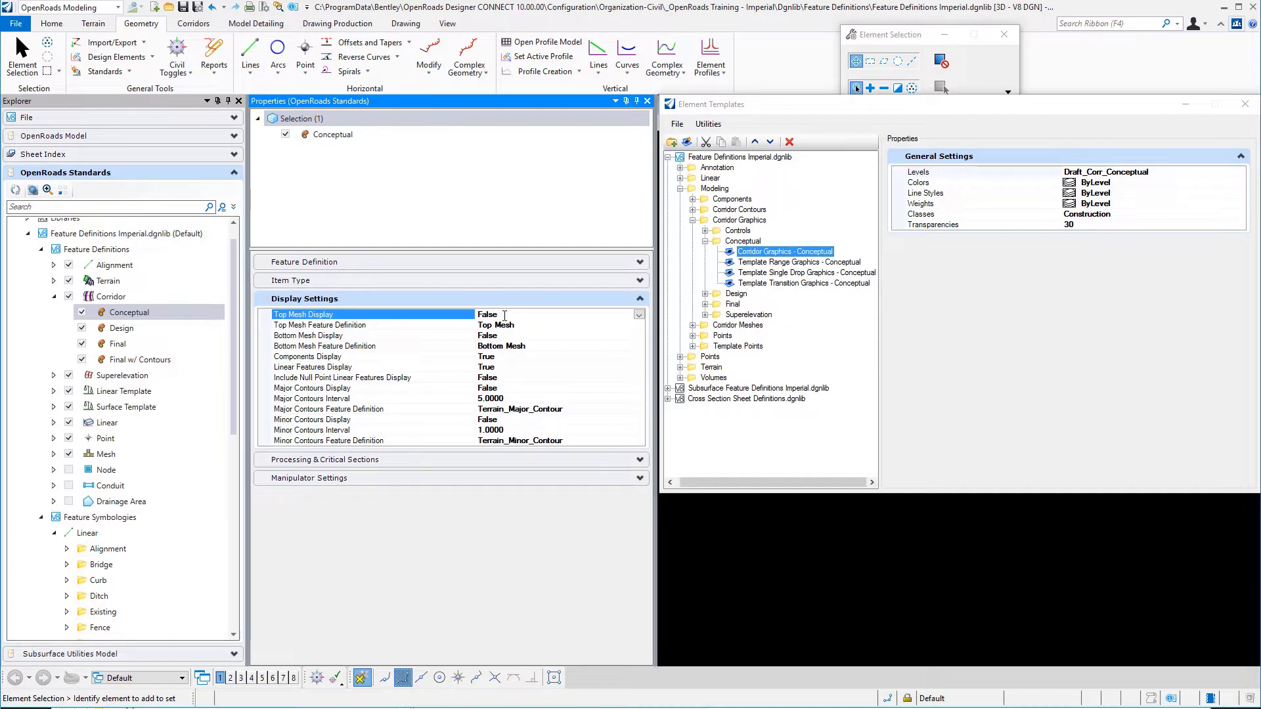
Expand Mesh > Modeling and check which mesh definition the Top Mesh uses
click(105, 440)
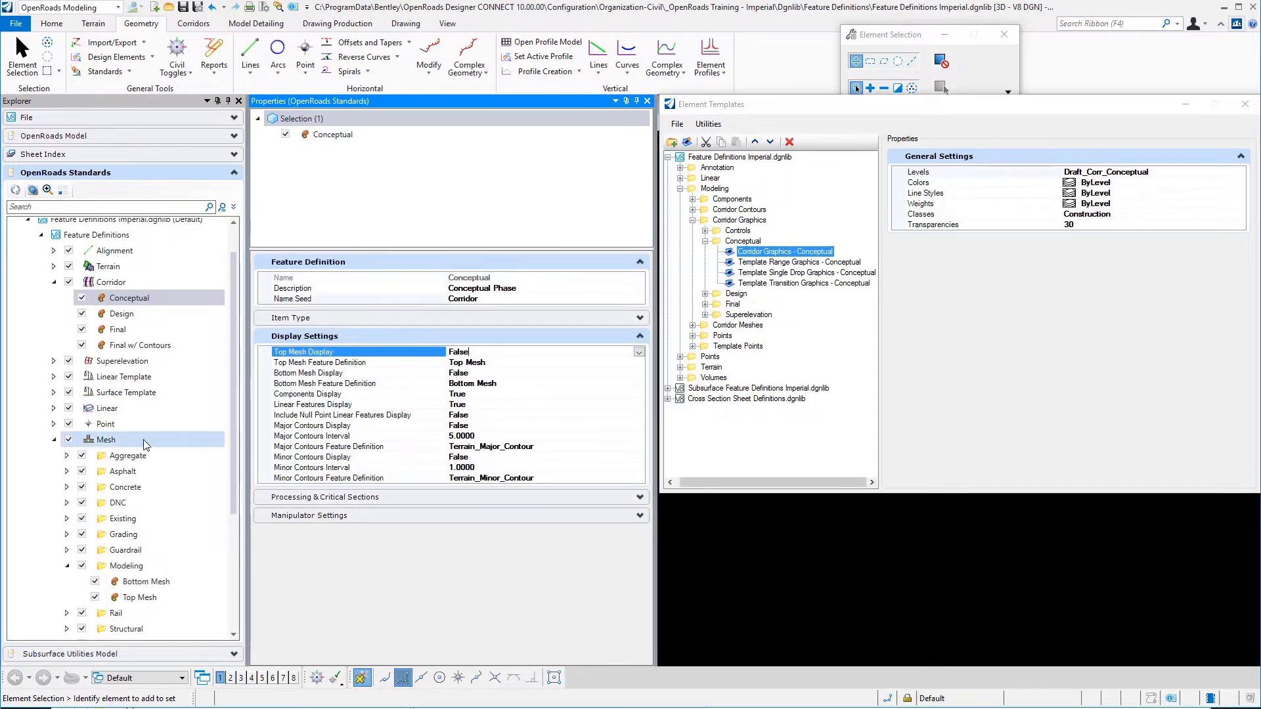
click(106, 408)
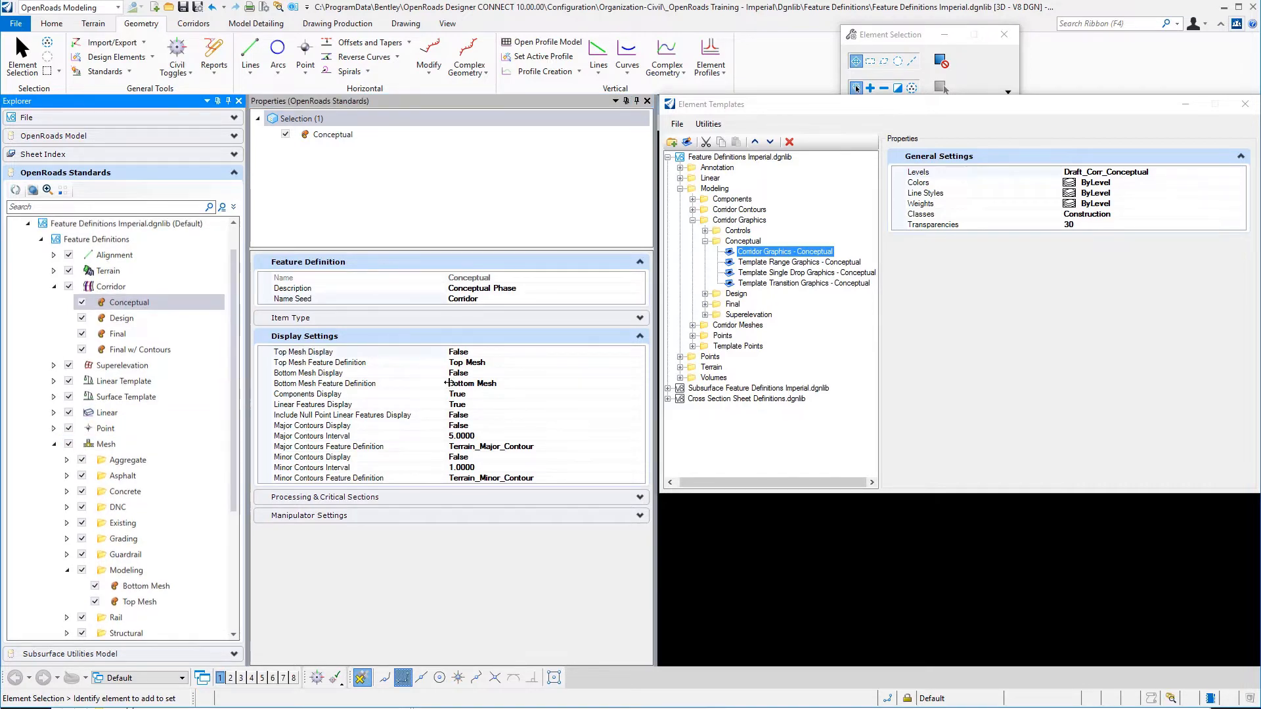
click(125, 491)
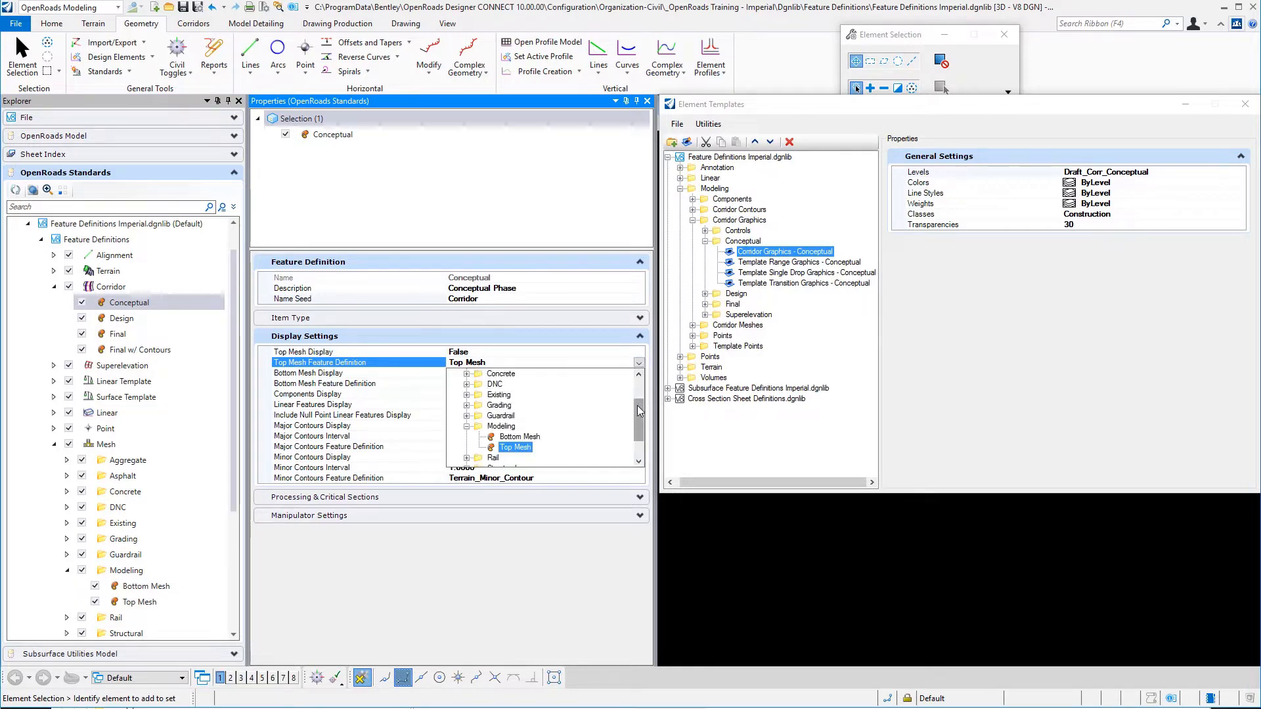
scroll(down, 3)
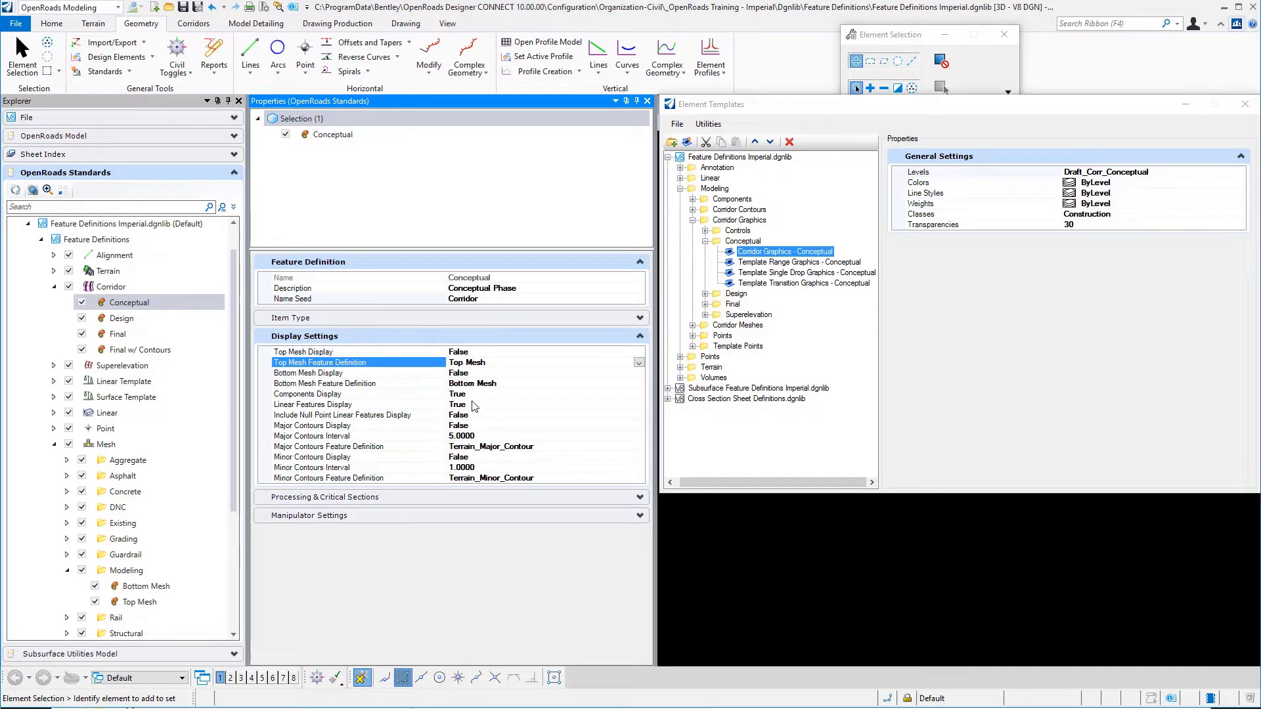
Review the linear features, major and minor contours display settings, then select Final w/ Contours
click(312, 404)
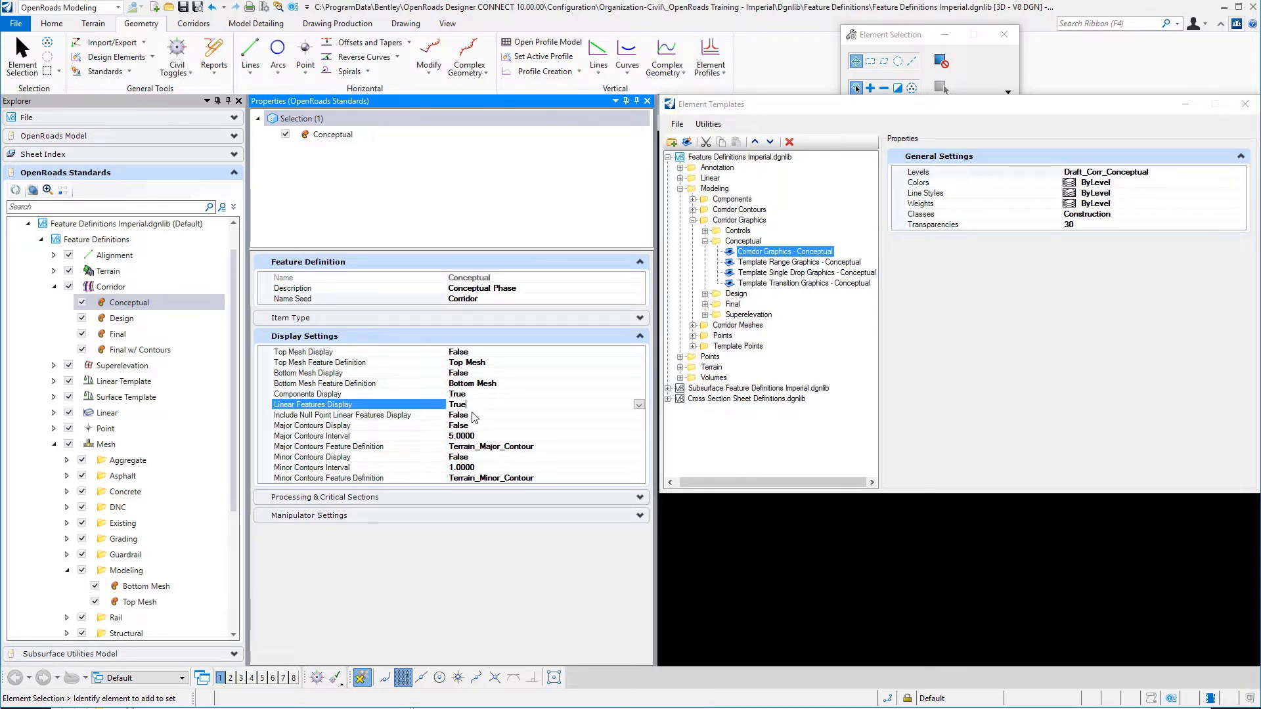
click(341, 415)
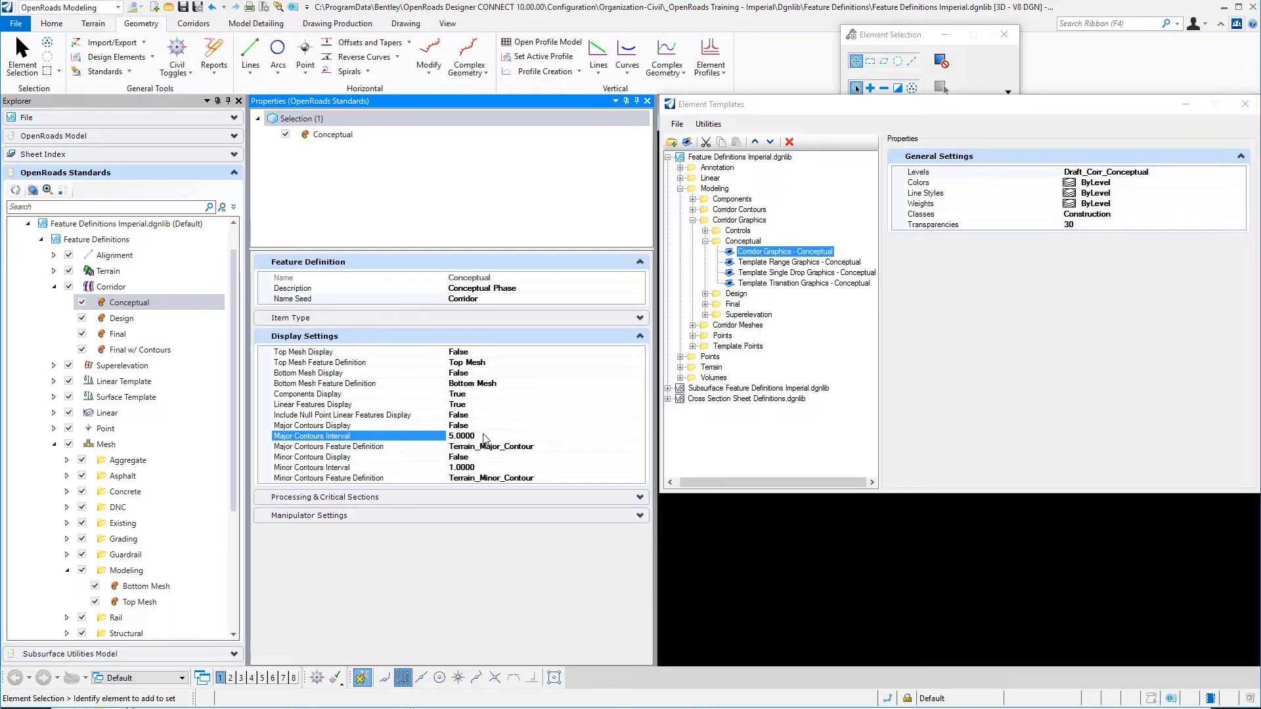
mouse_move(567, 450)
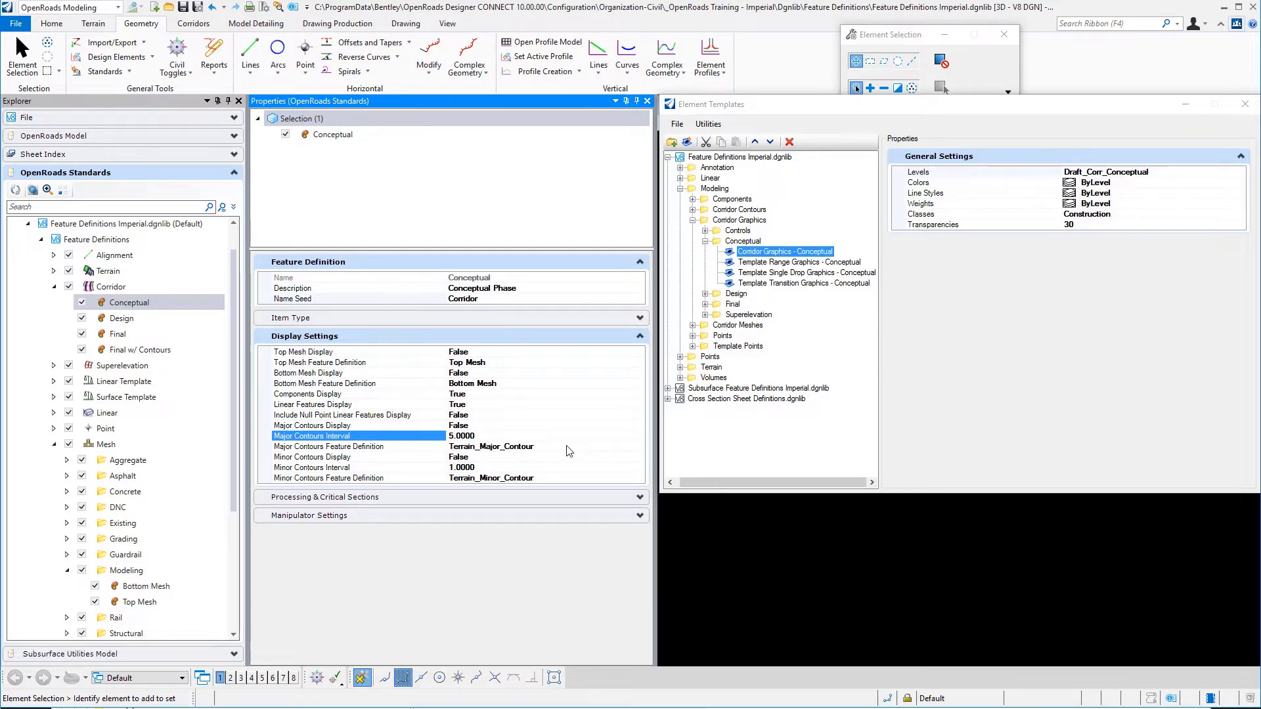
click(362, 447)
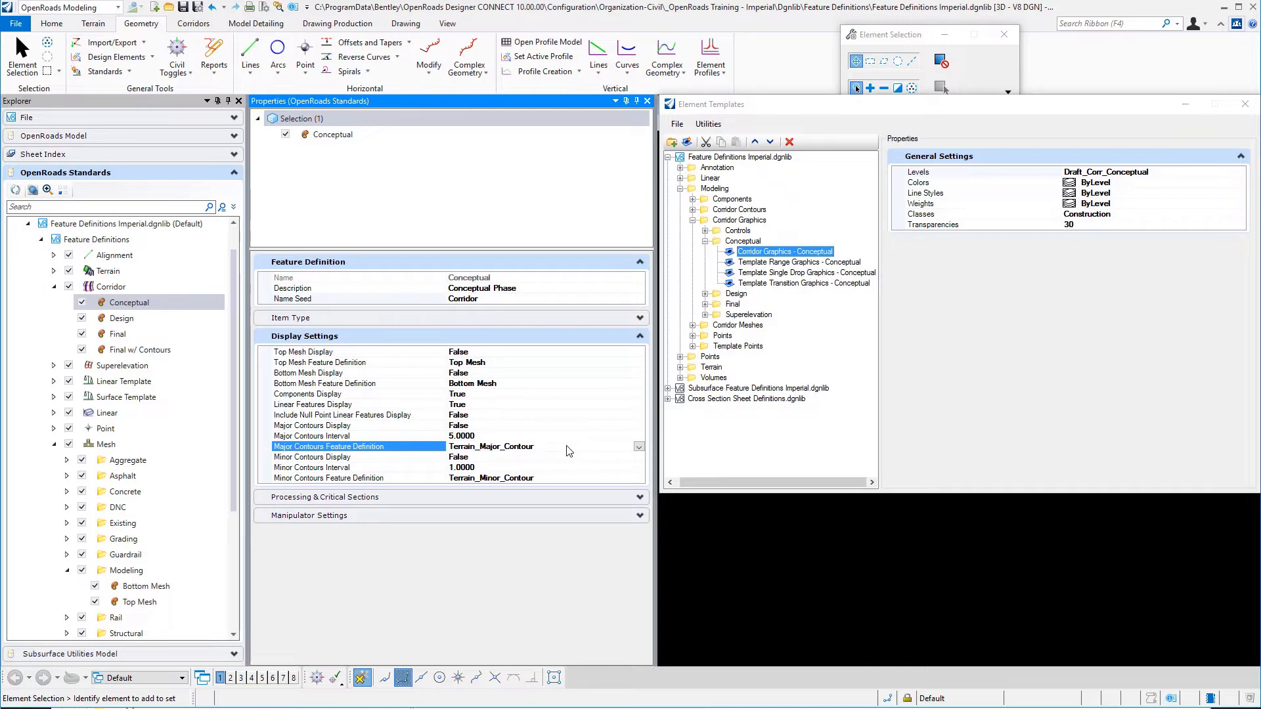
mouse_move(484, 464)
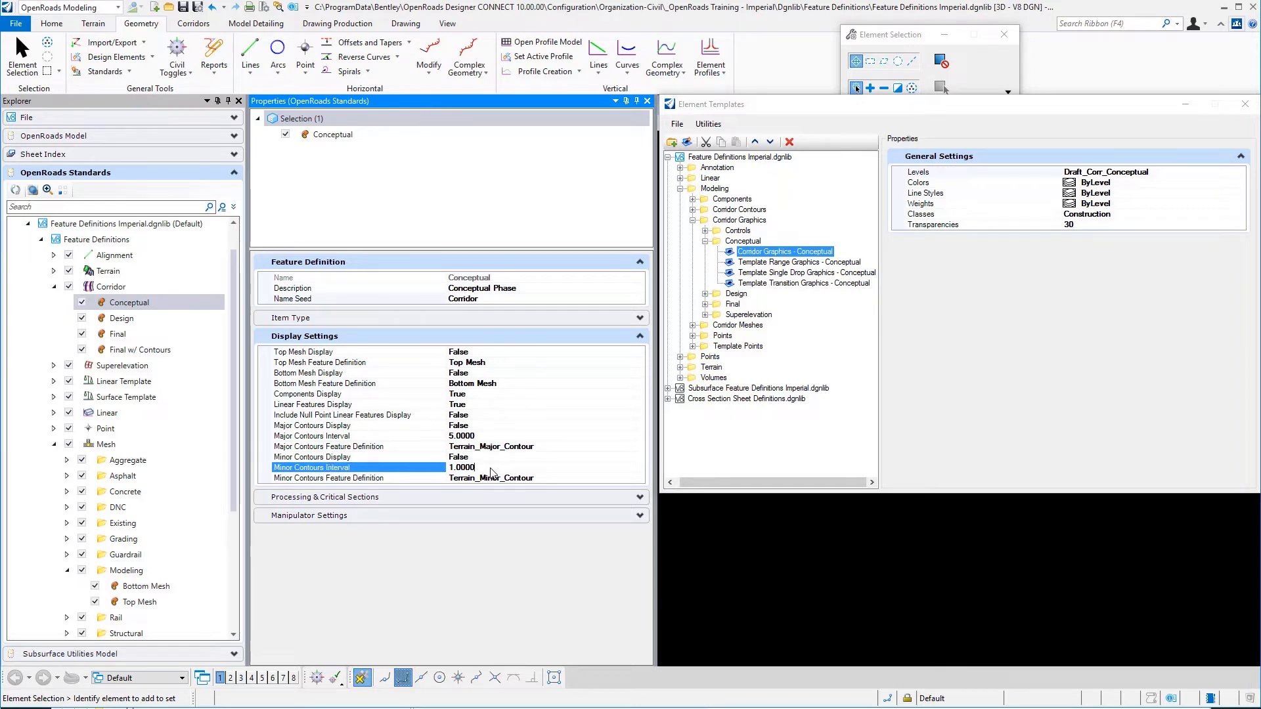
mouse_move(559, 483)
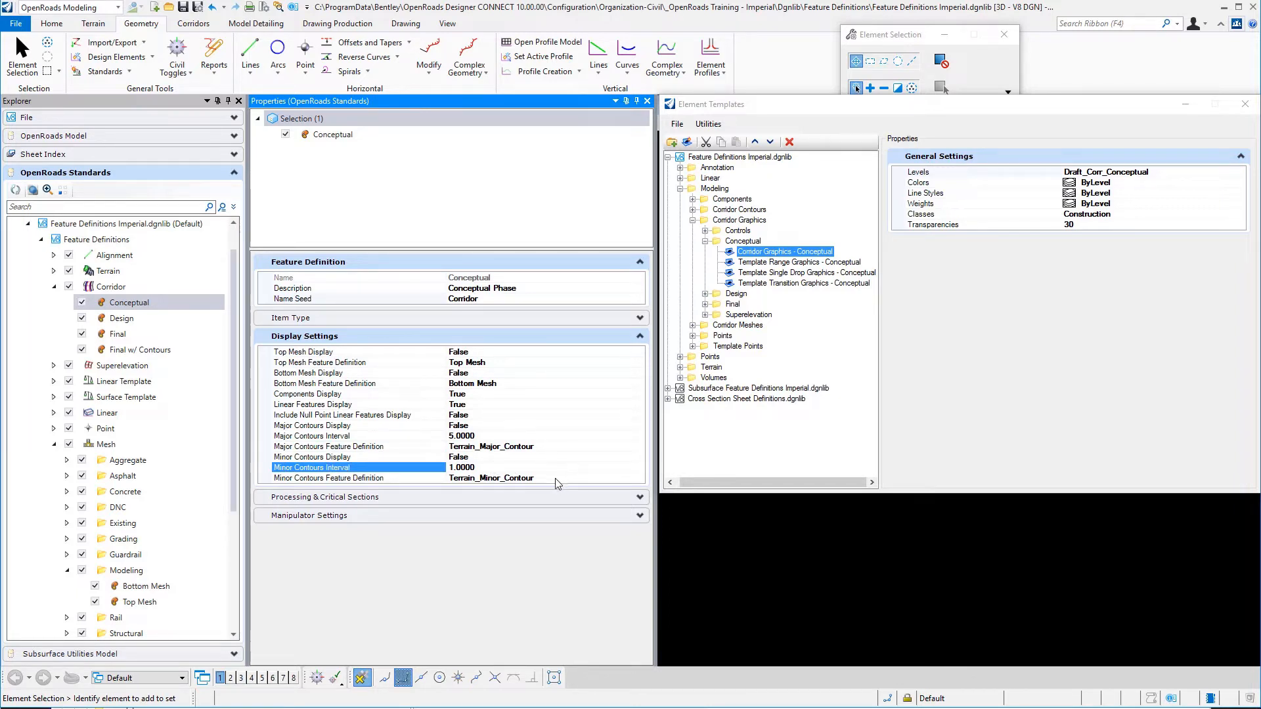
click(354, 477)
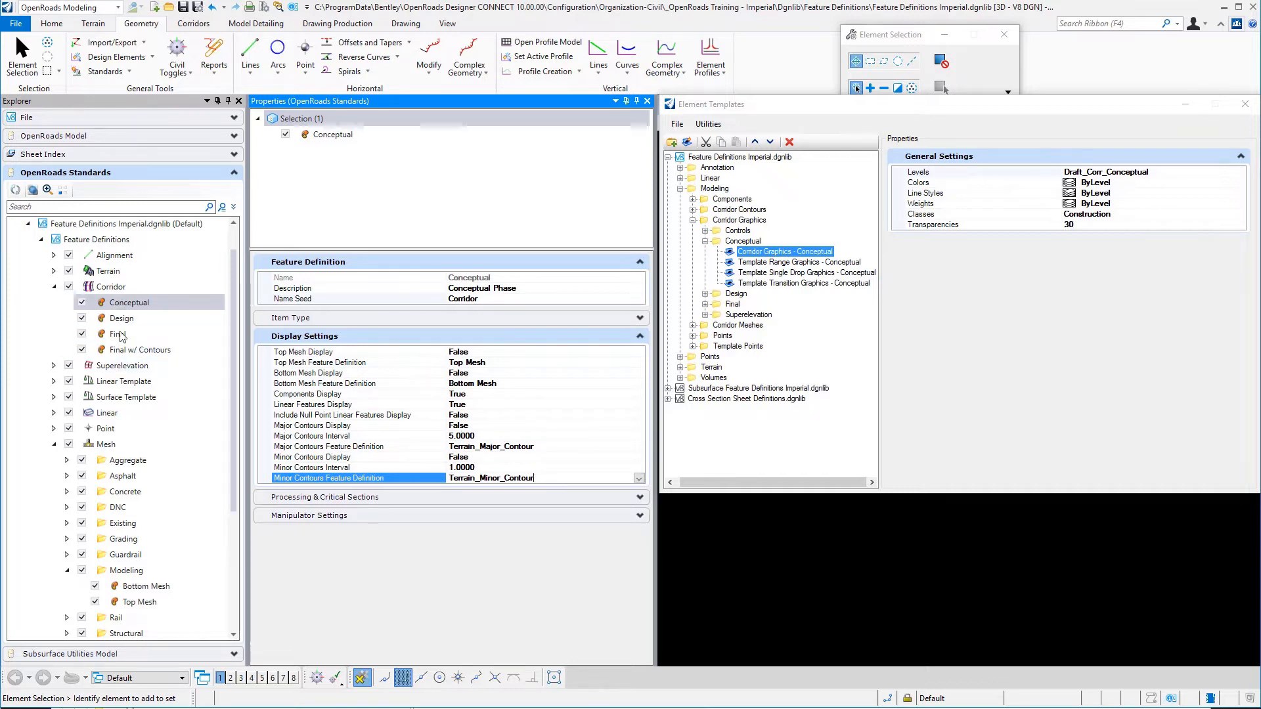
click(143, 349)
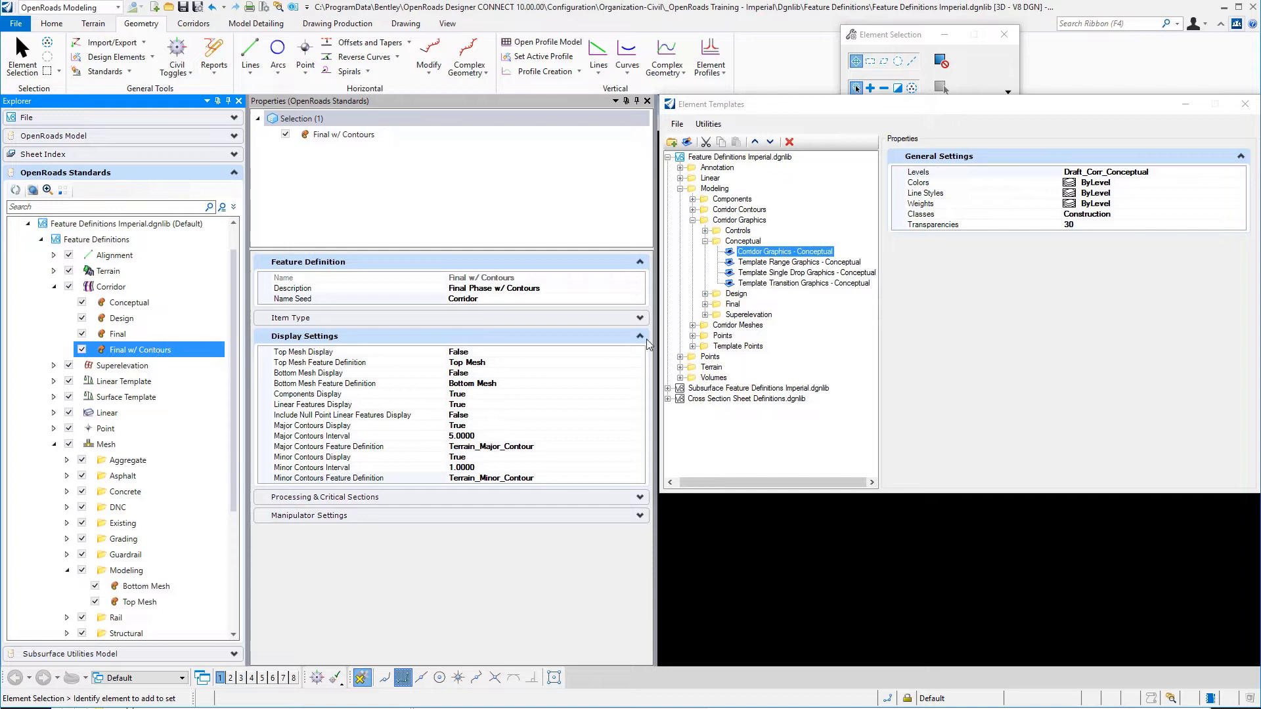
click(639, 336)
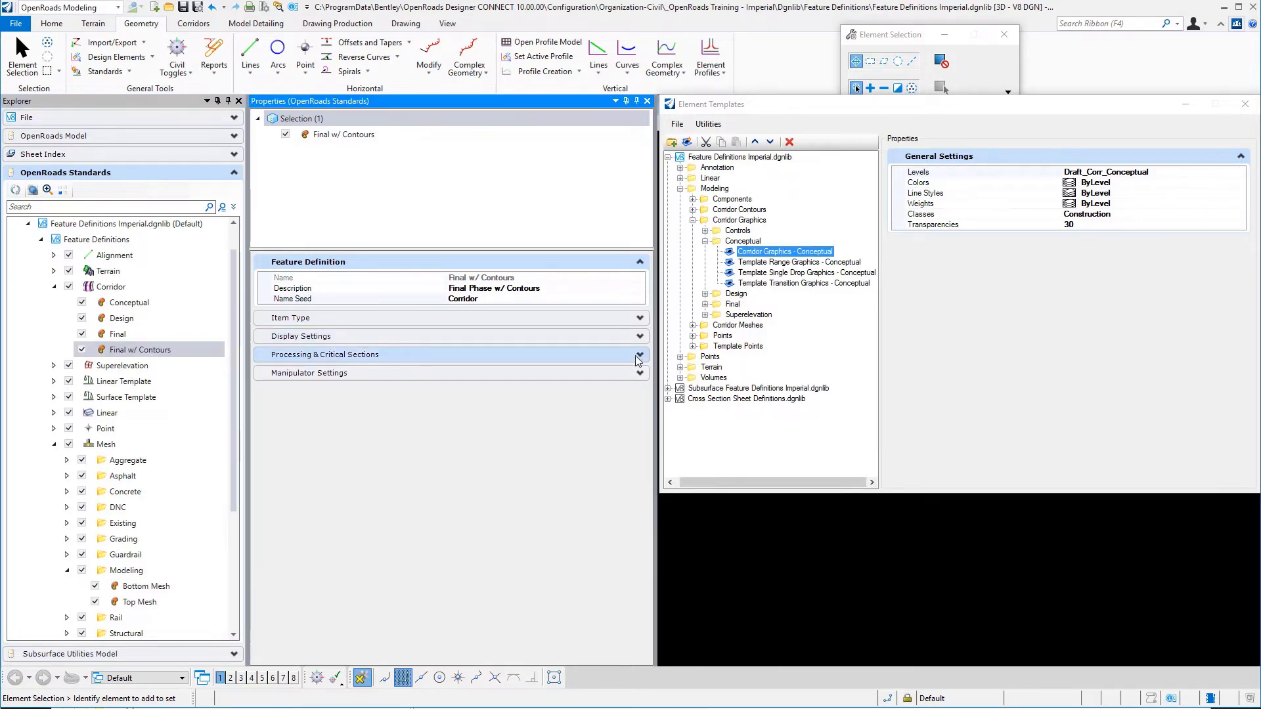
click(639, 354)
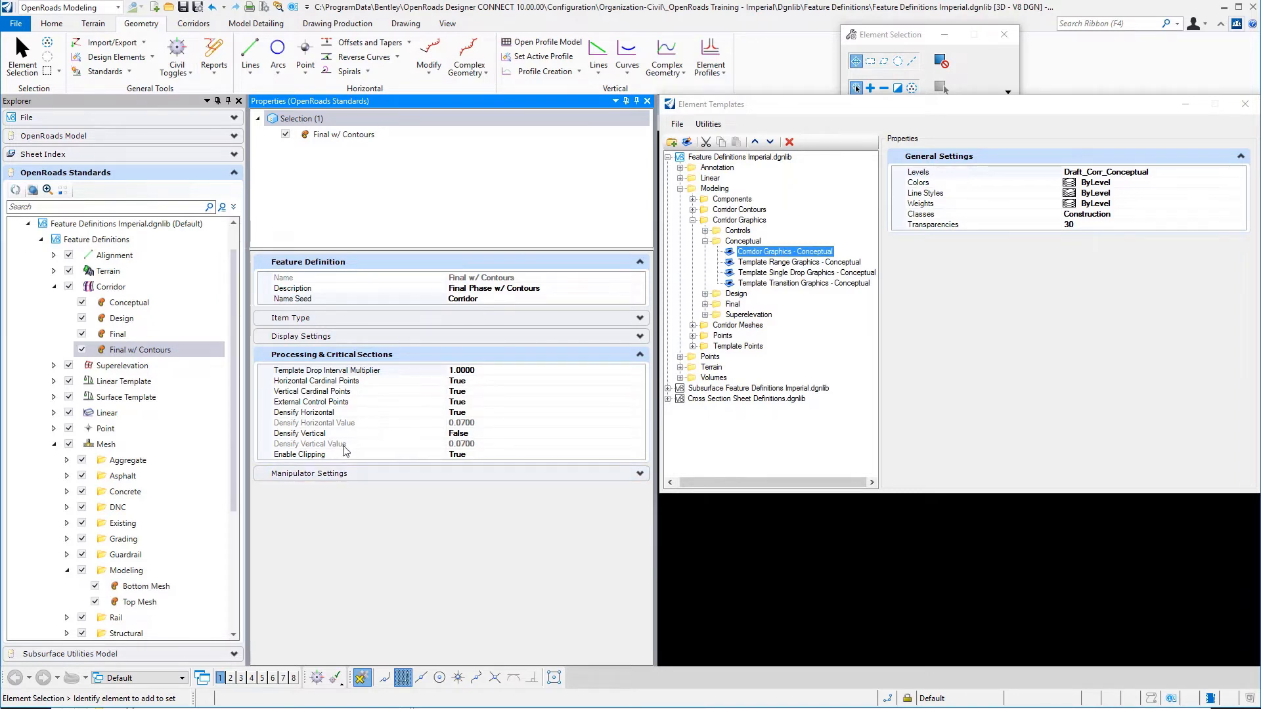
mouse_move(351, 457)
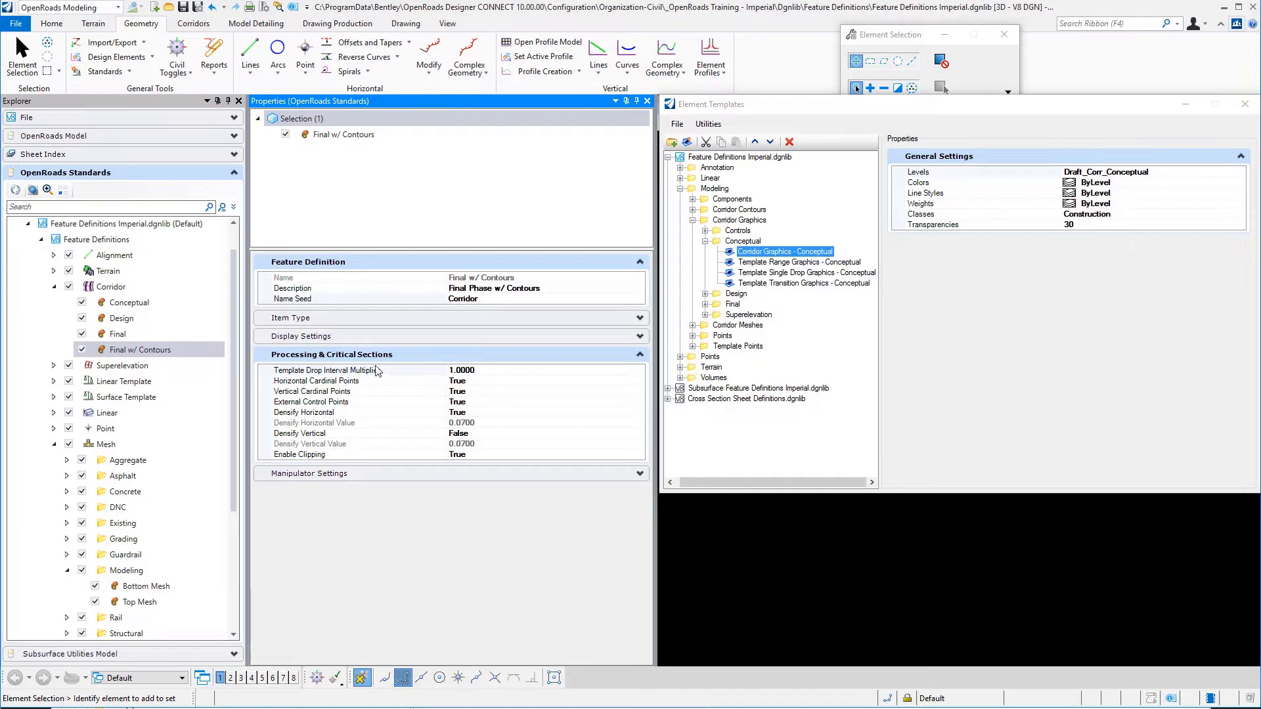
mouse_move(382, 371)
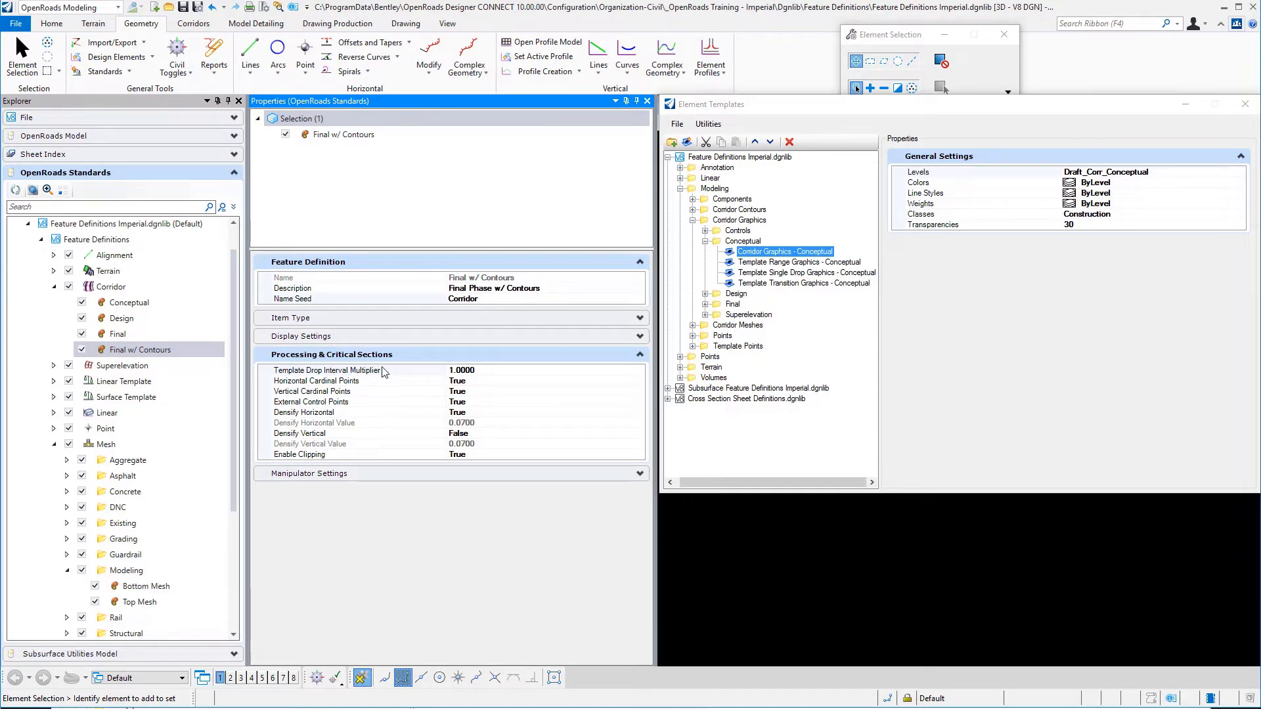
mouse_move(391, 371)
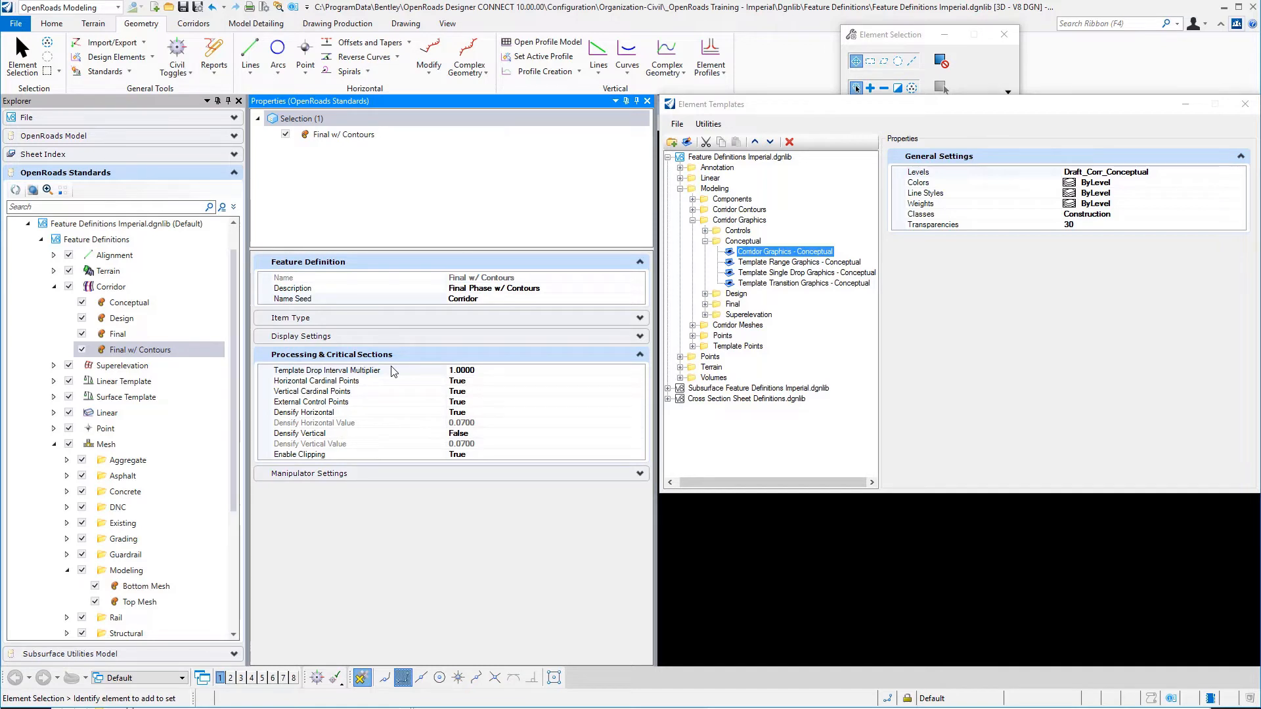
mouse_move(388, 386)
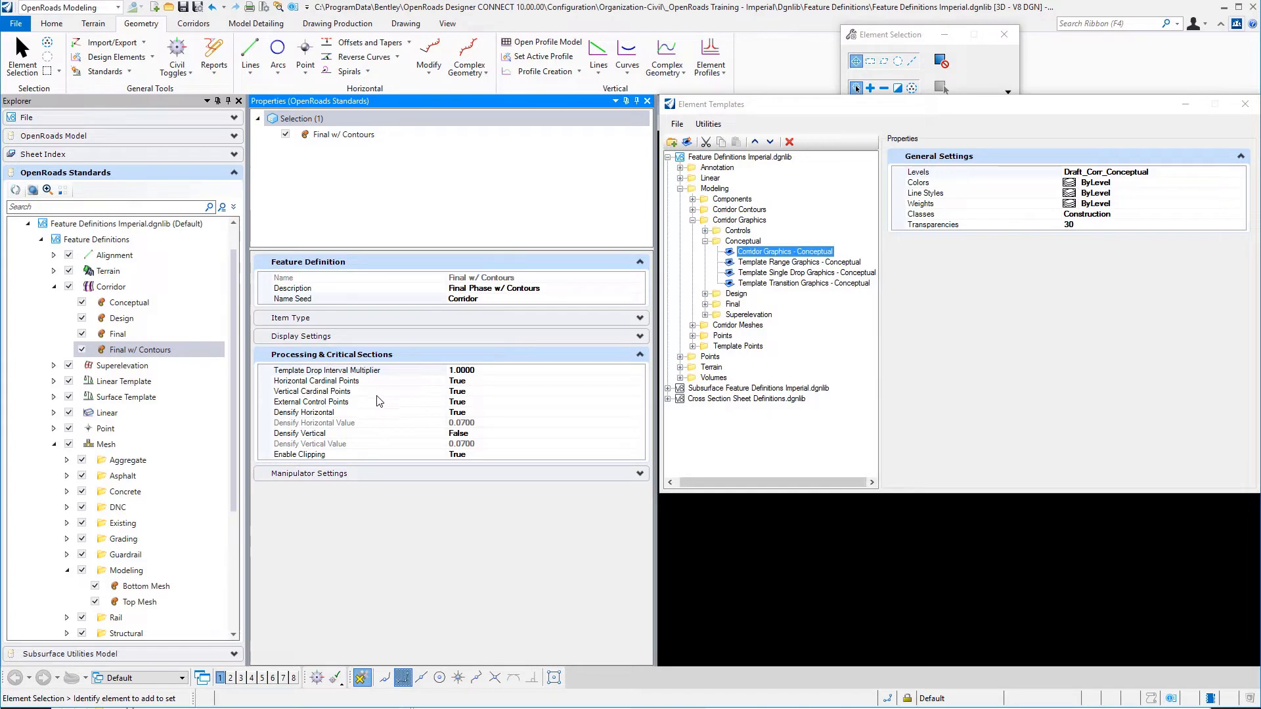
mouse_move(367, 408)
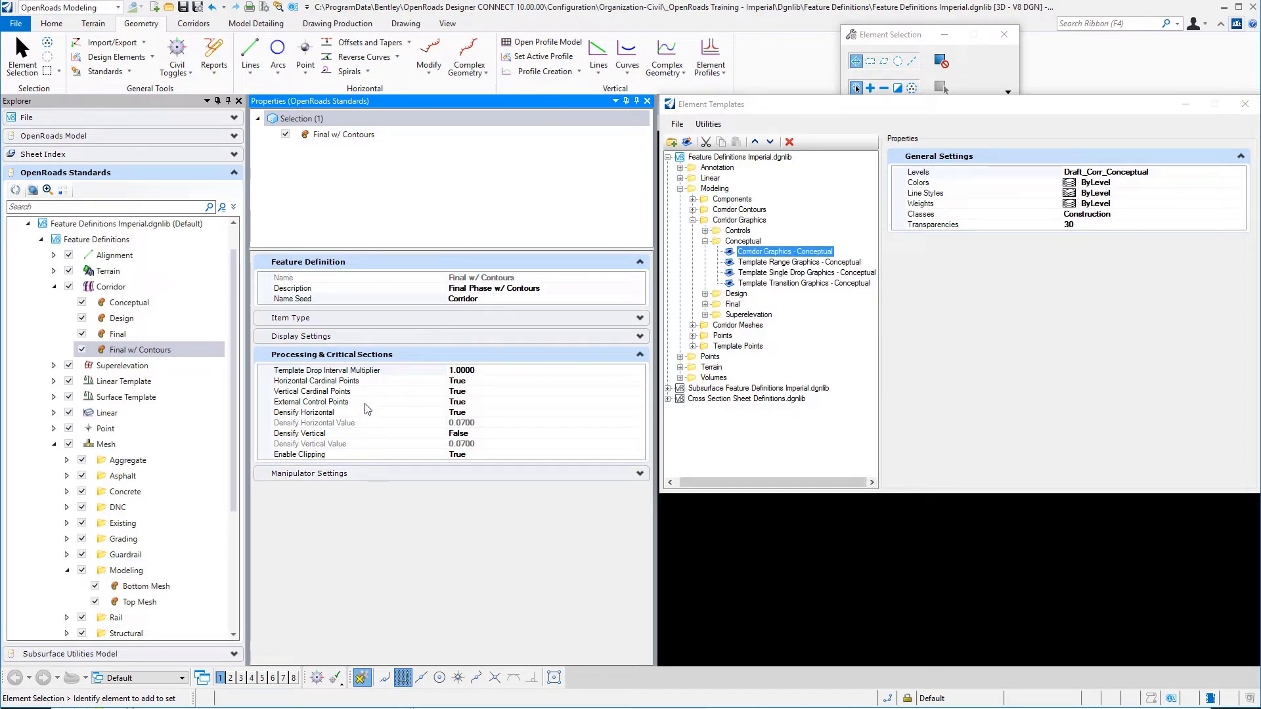
mouse_move(336, 419)
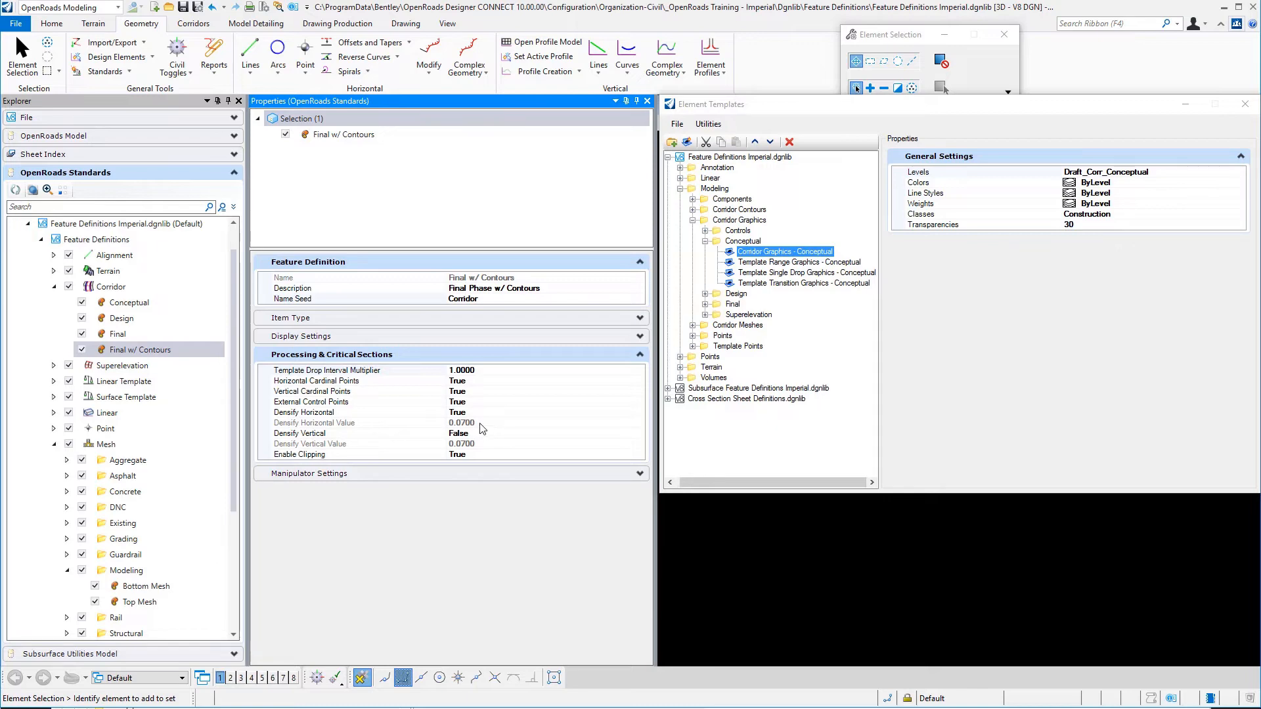
mouse_move(616, 371)
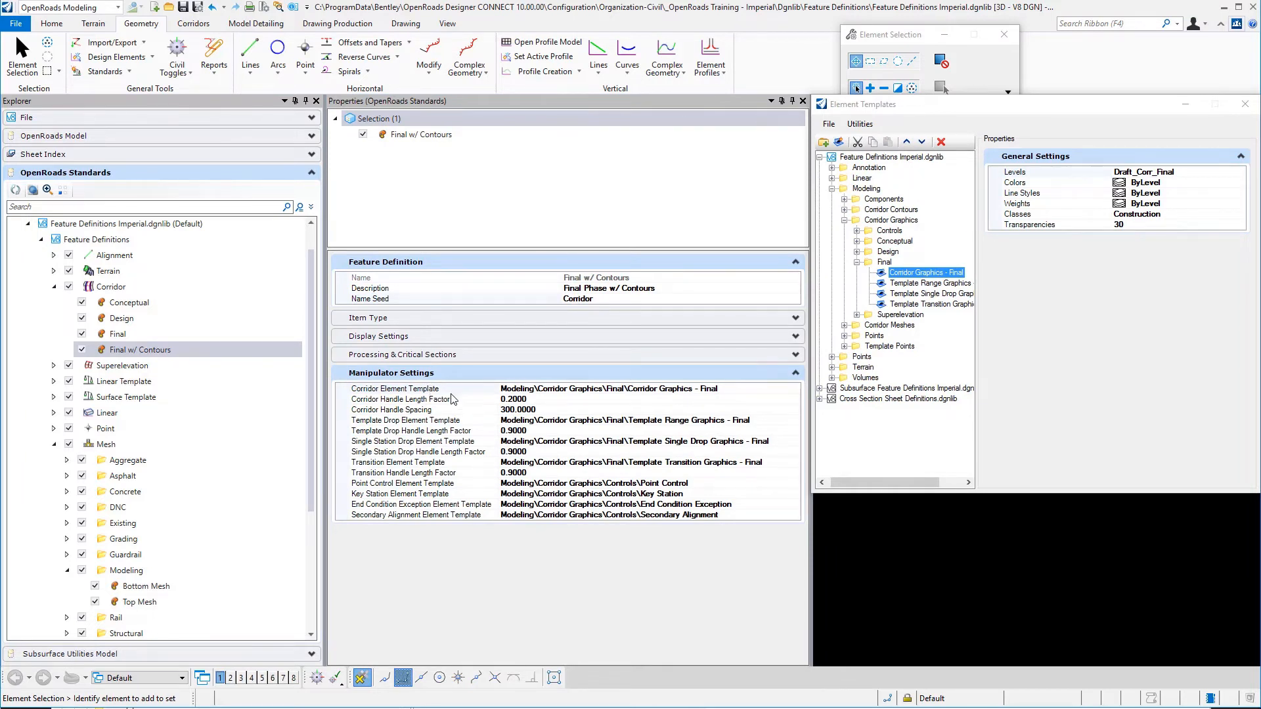
mouse_move(452, 405)
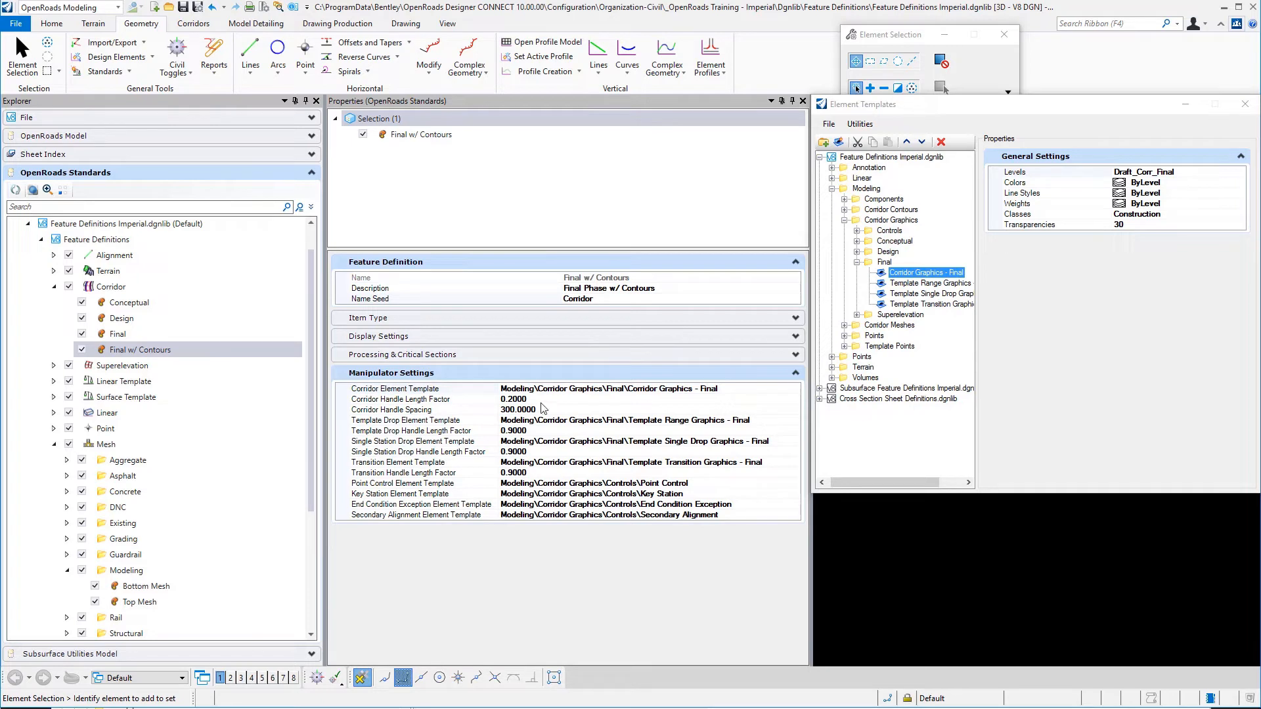
mouse_move(543, 404)
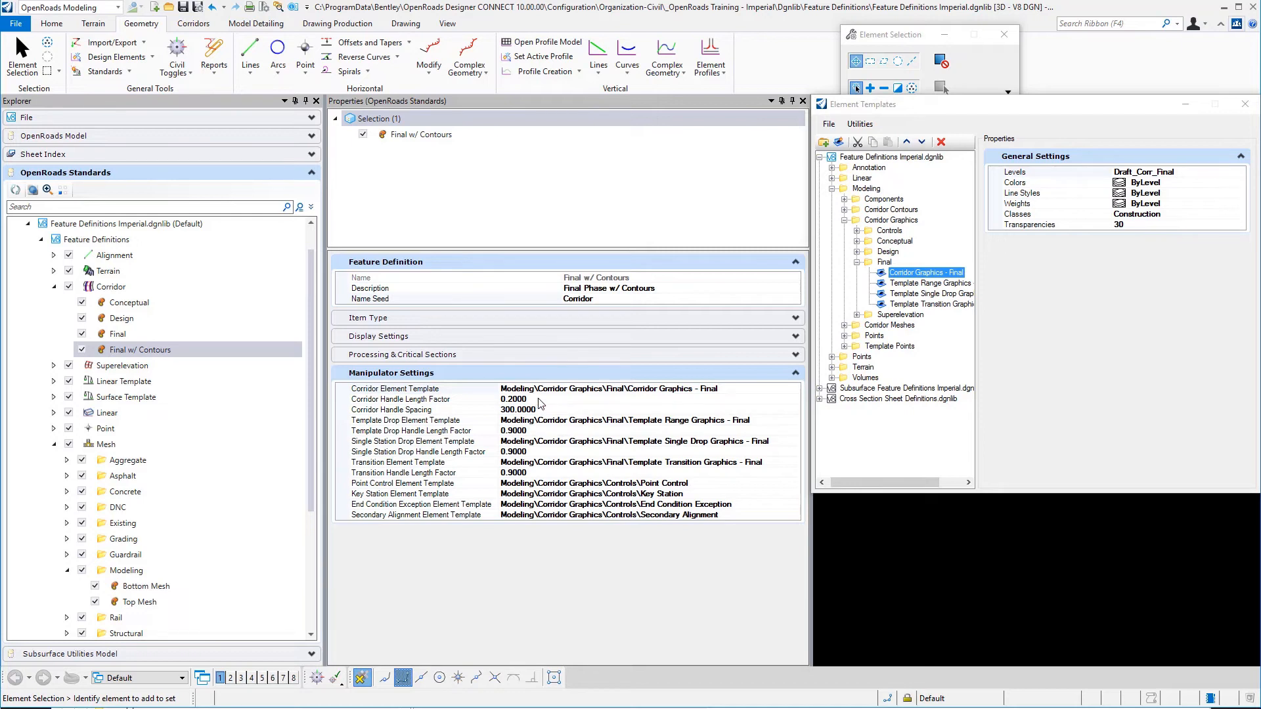
mouse_move(448, 423)
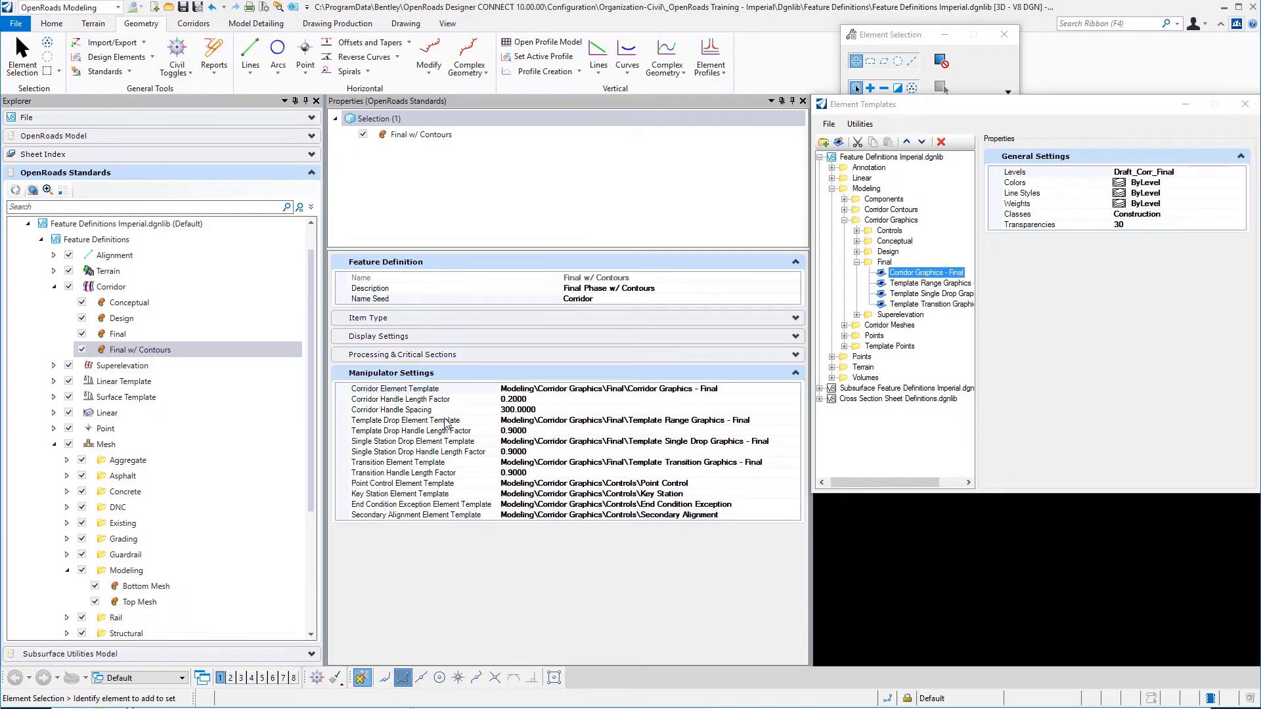
mouse_move(543, 415)
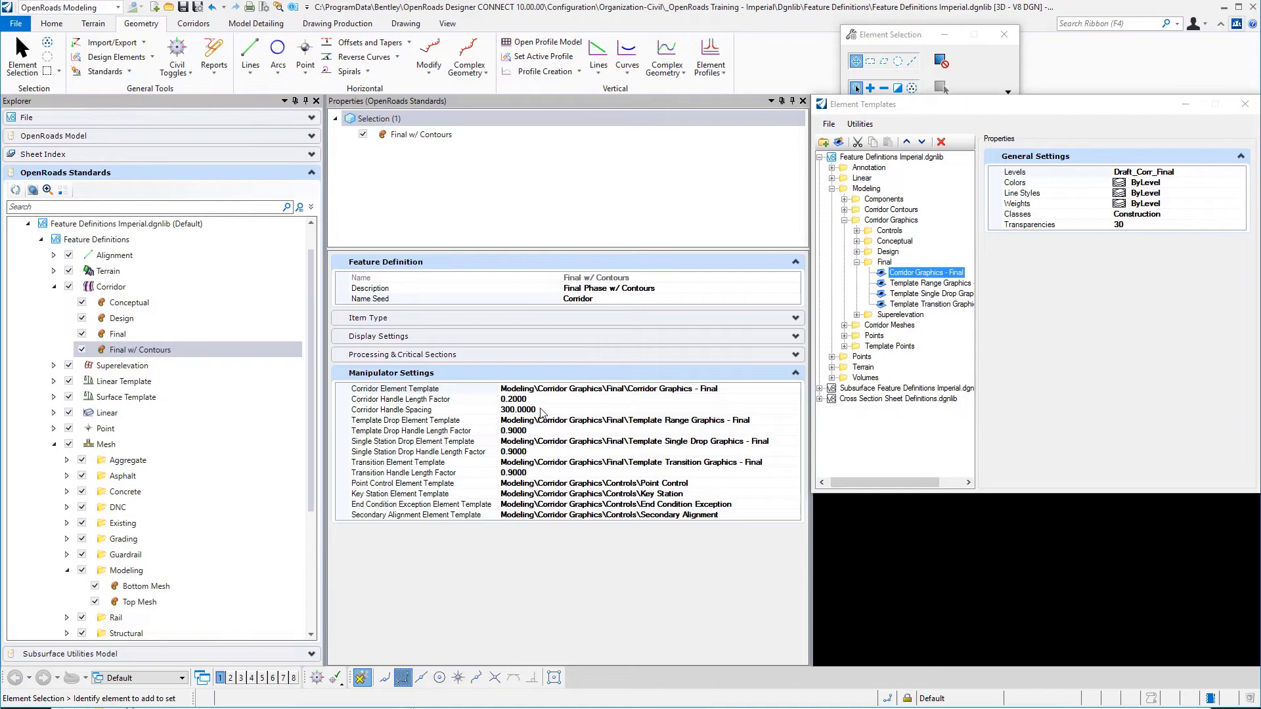
mouse_move(458, 429)
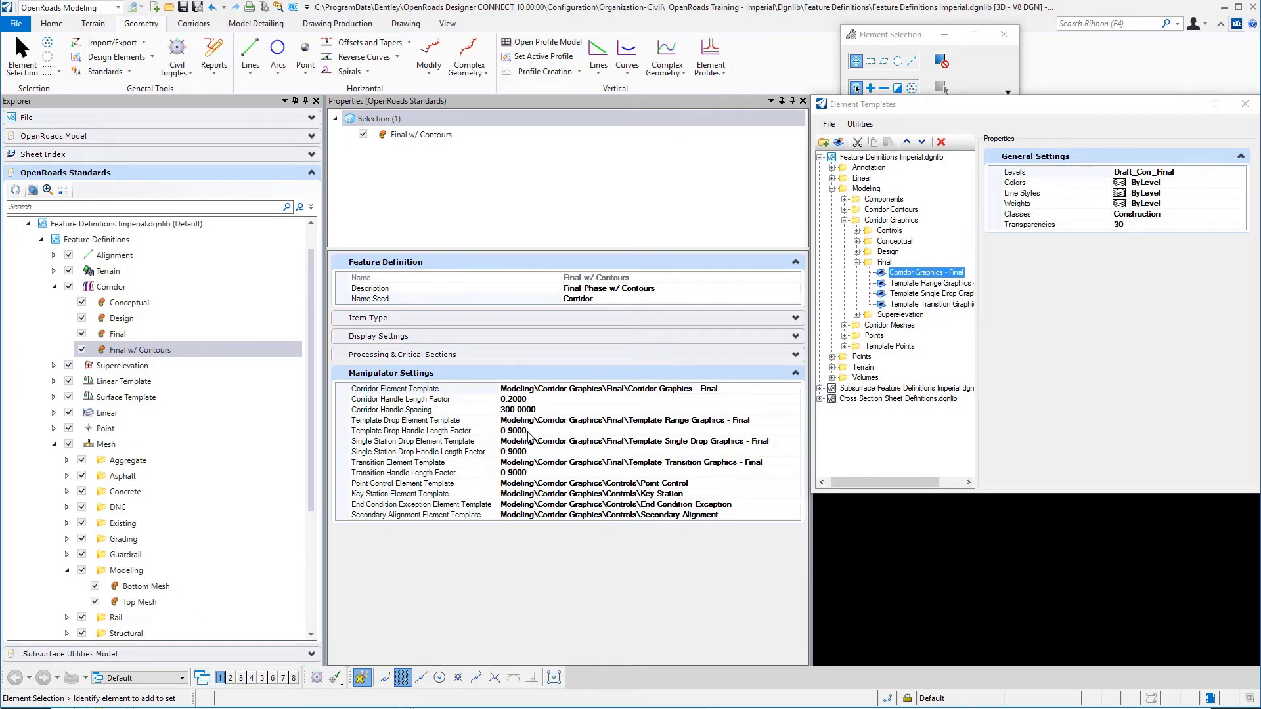
mouse_move(461, 447)
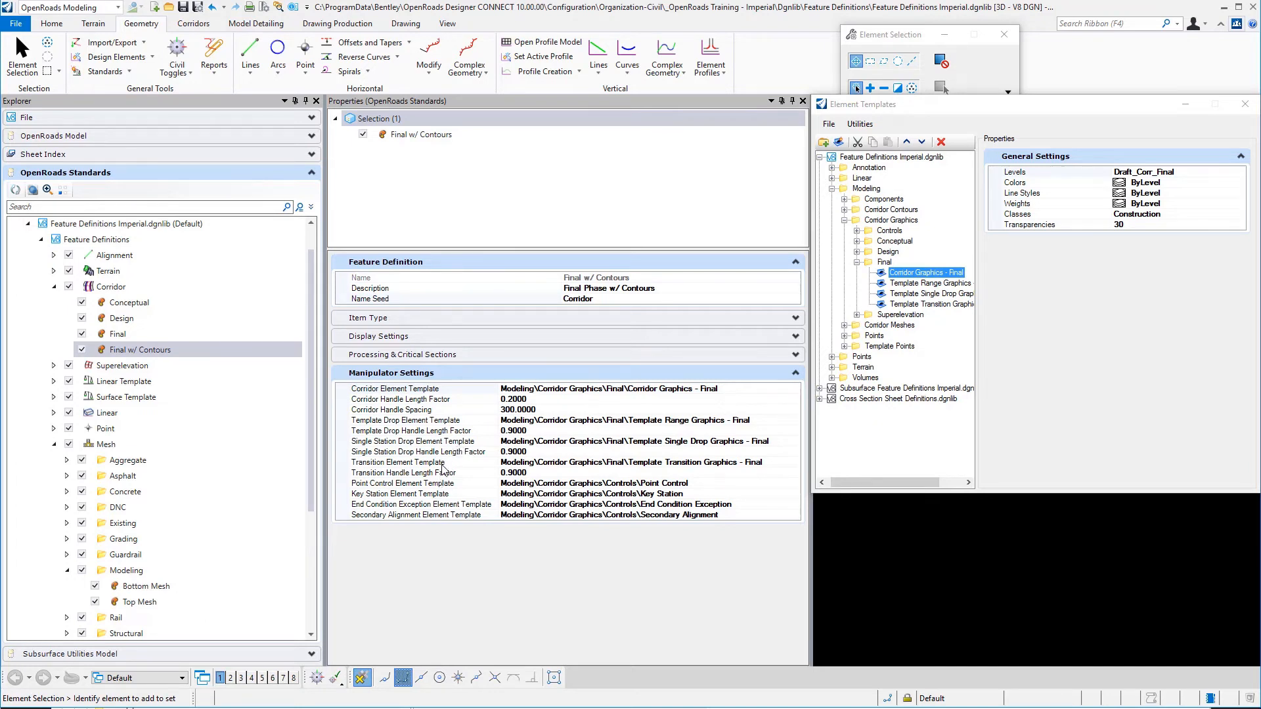
mouse_move(447, 471)
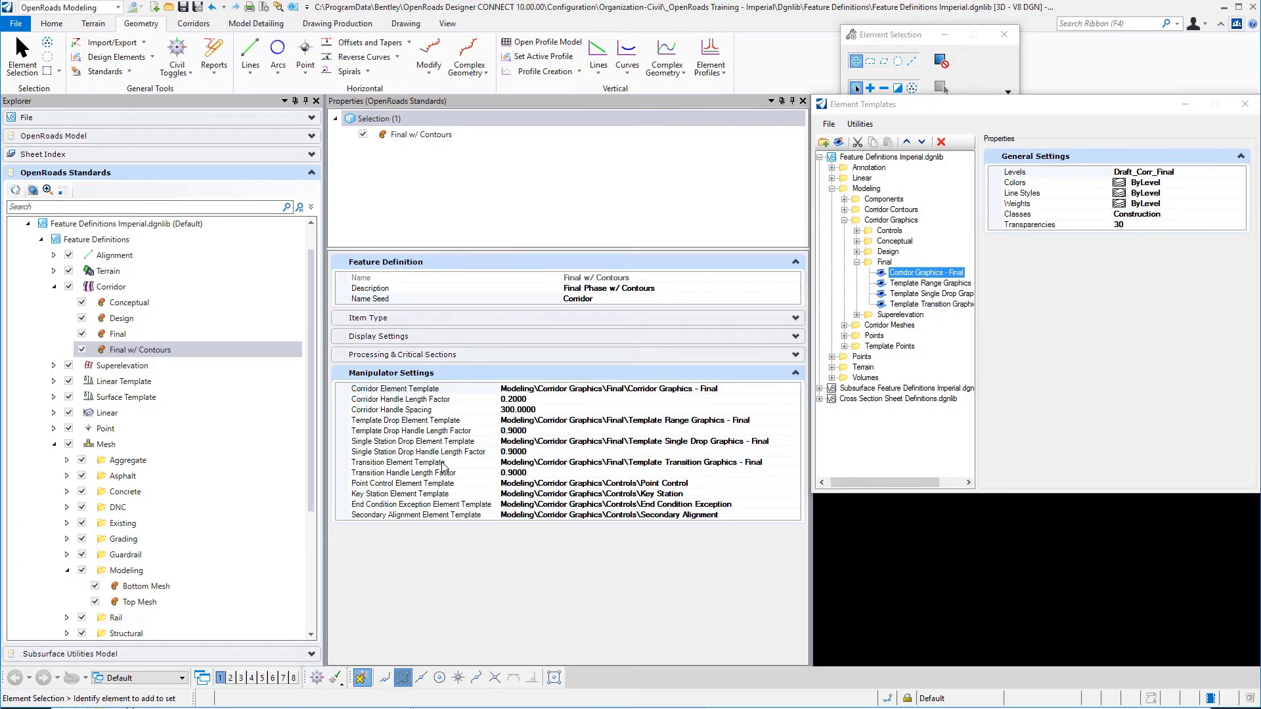
mouse_move(441, 487)
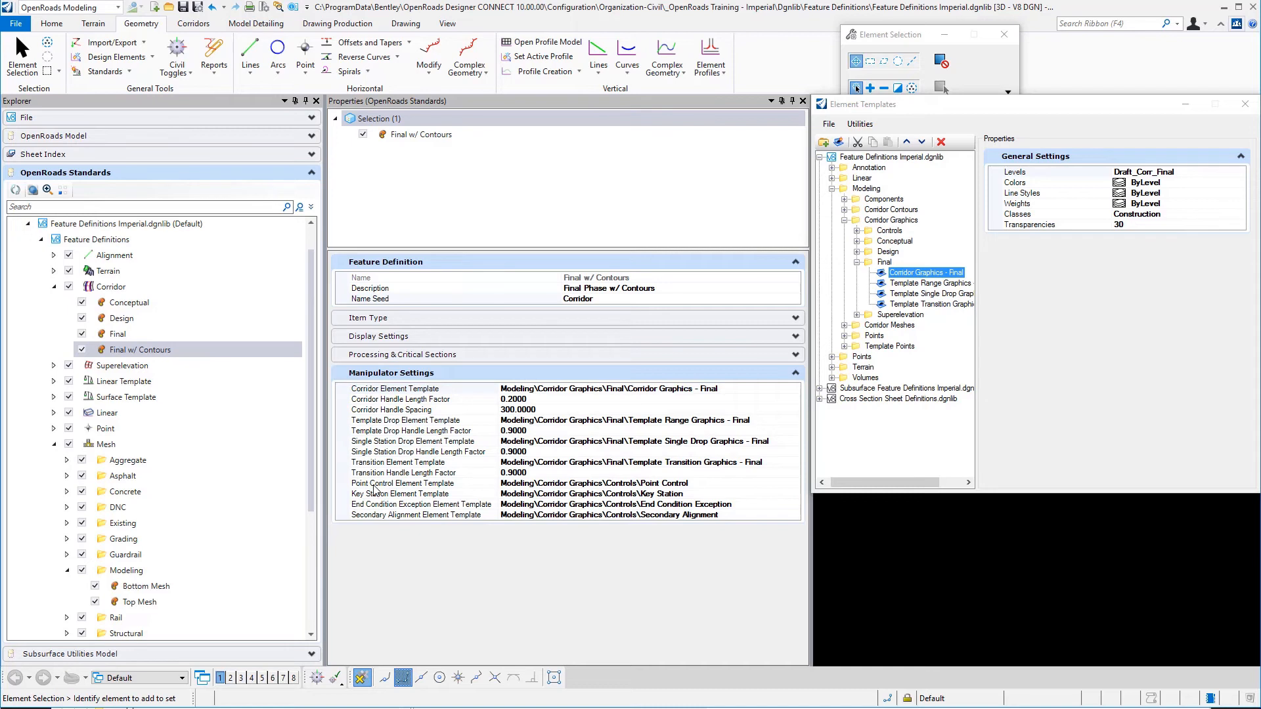
mouse_move(454, 488)
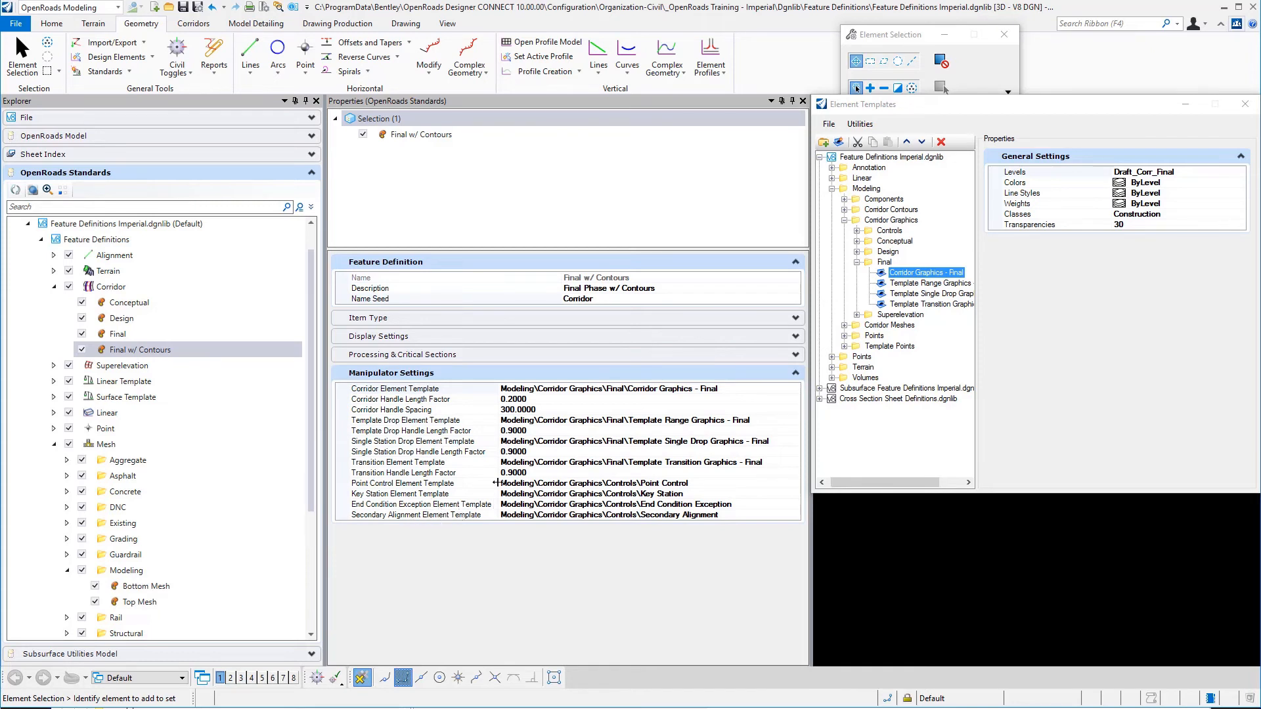
mouse_move(499, 508)
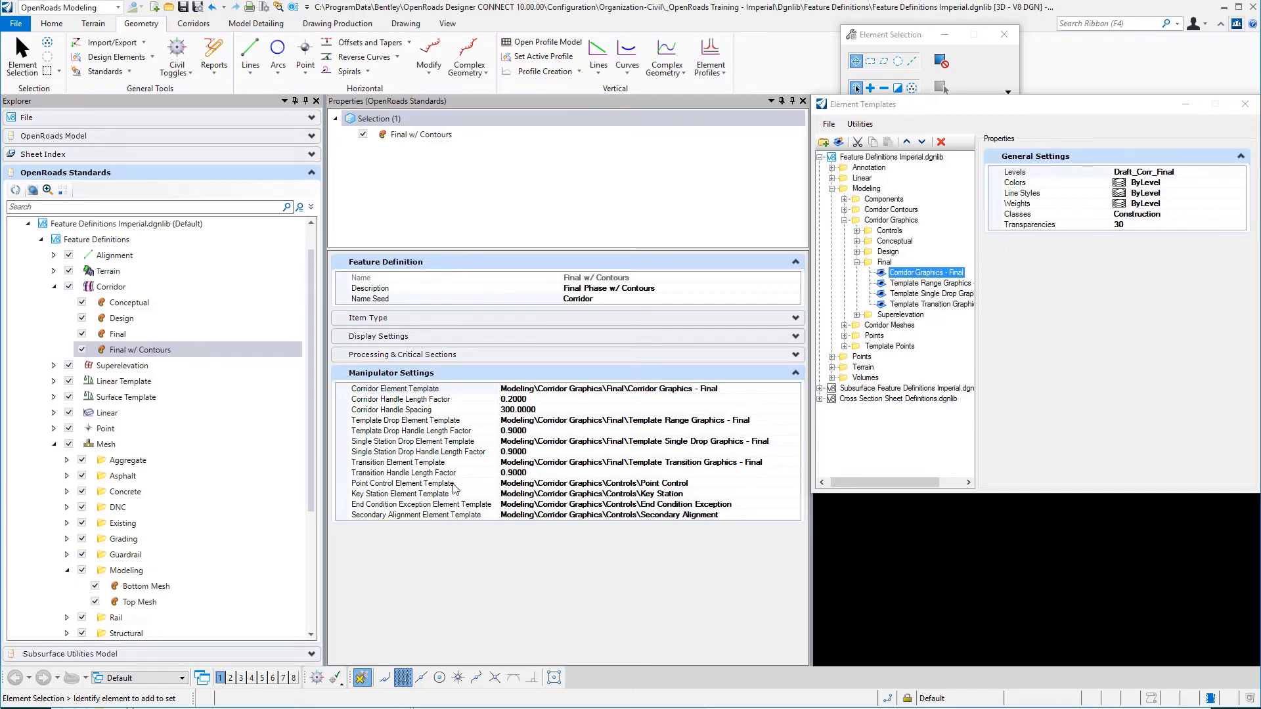
mouse_move(455, 486)
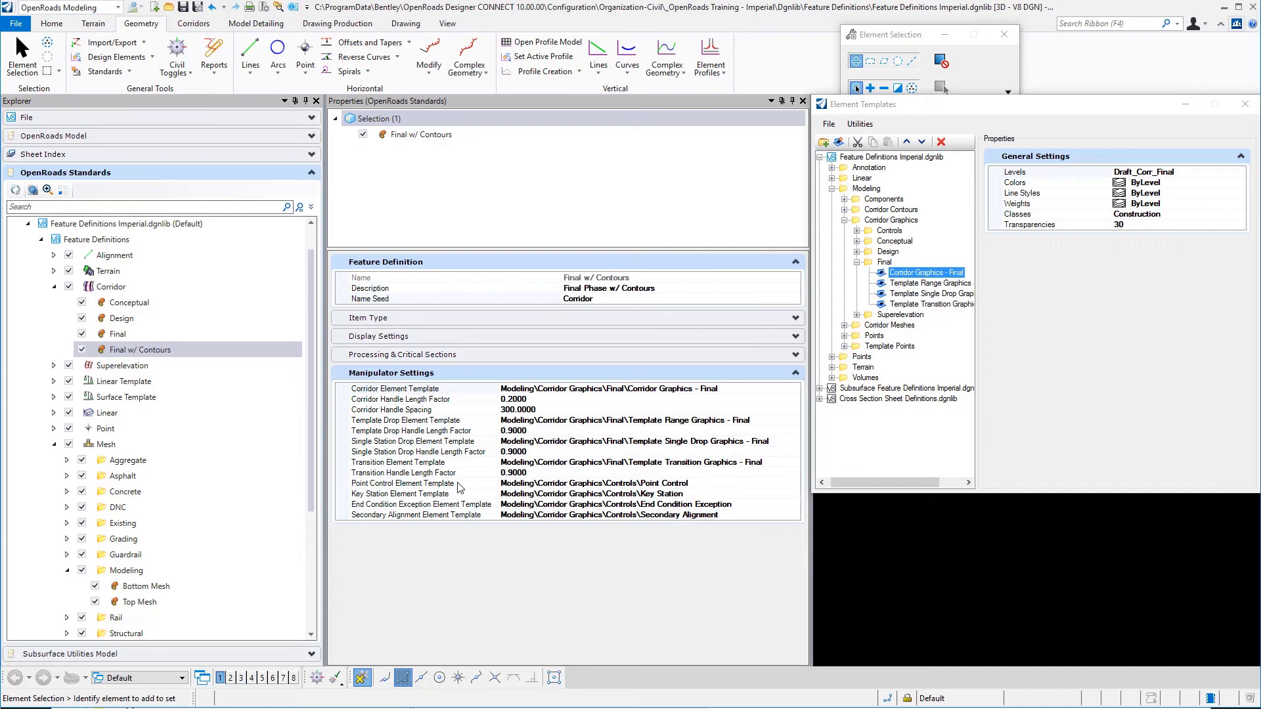
mouse_move(624, 516)
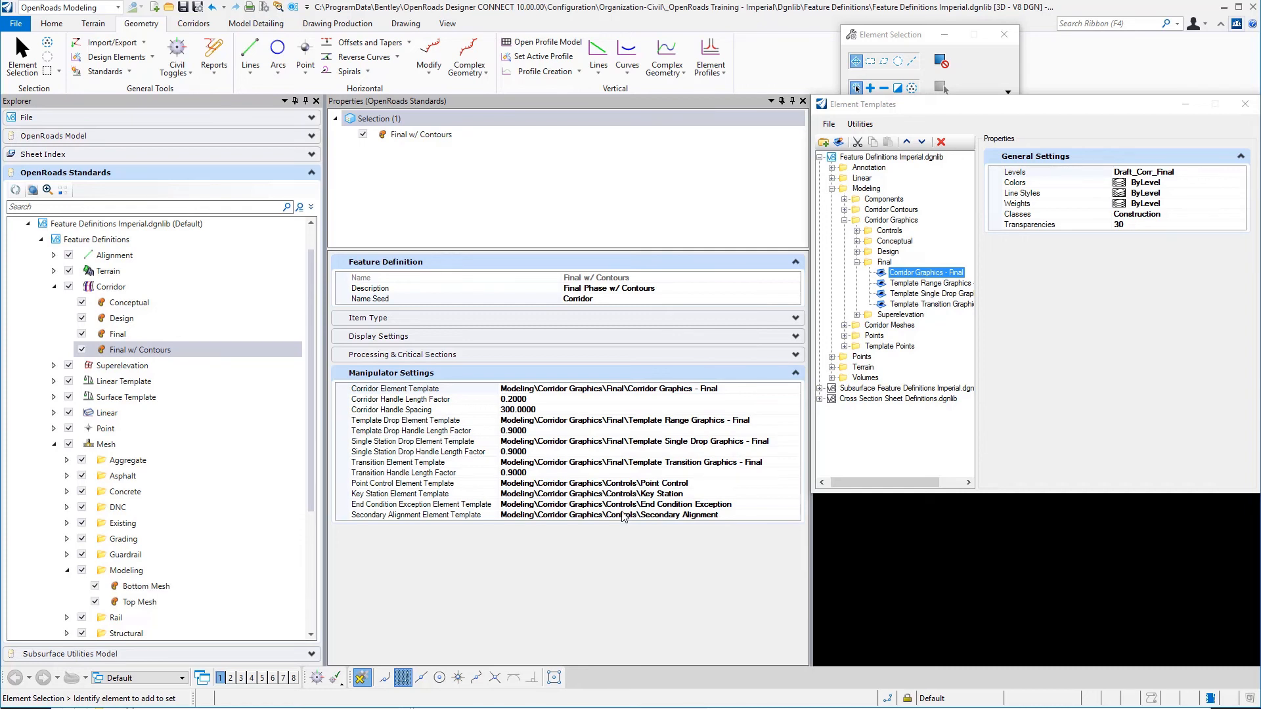
mouse_move(622, 515)
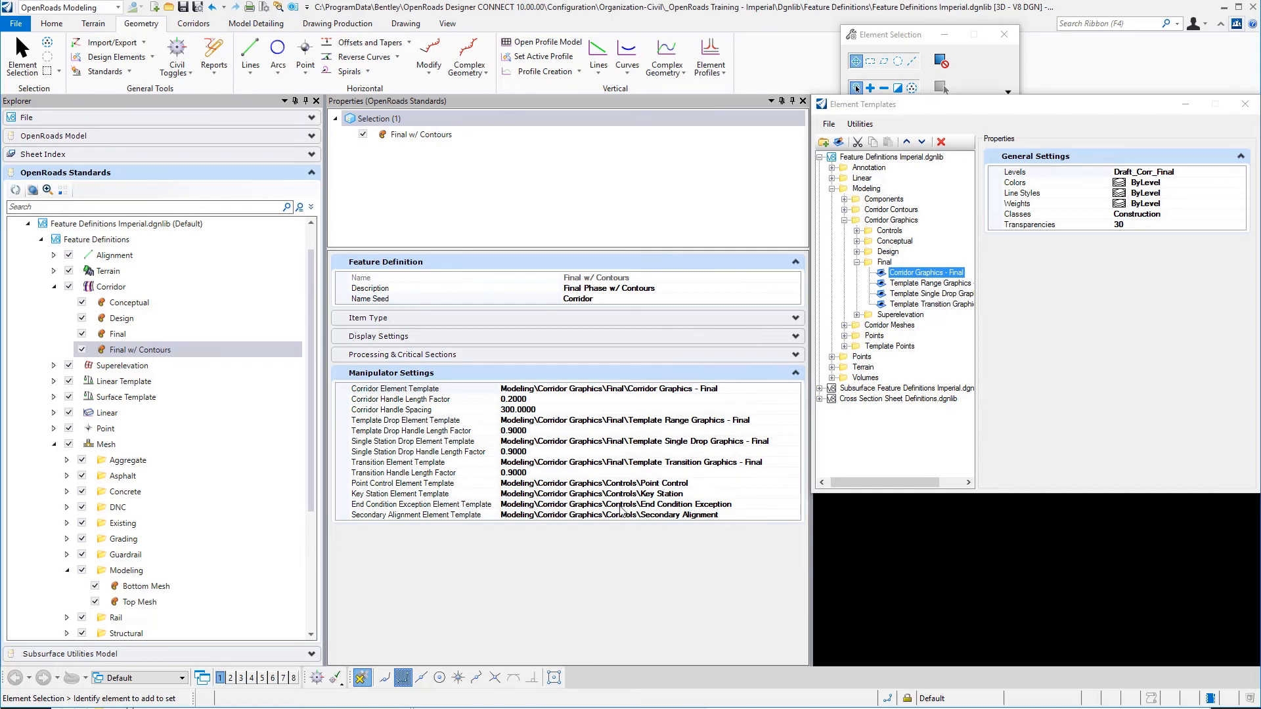
mouse_move(643, 490)
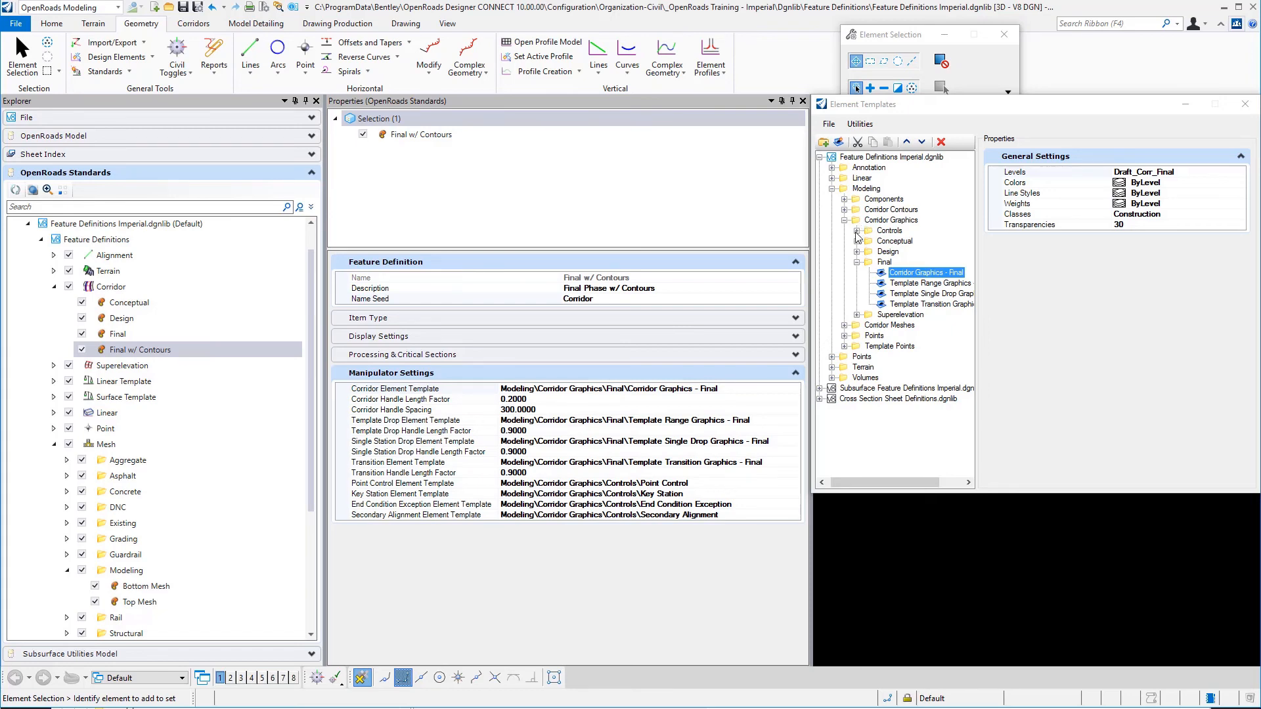
View the End Condition Exception, Key Station and Secondary Alignment control templates
click(858, 230)
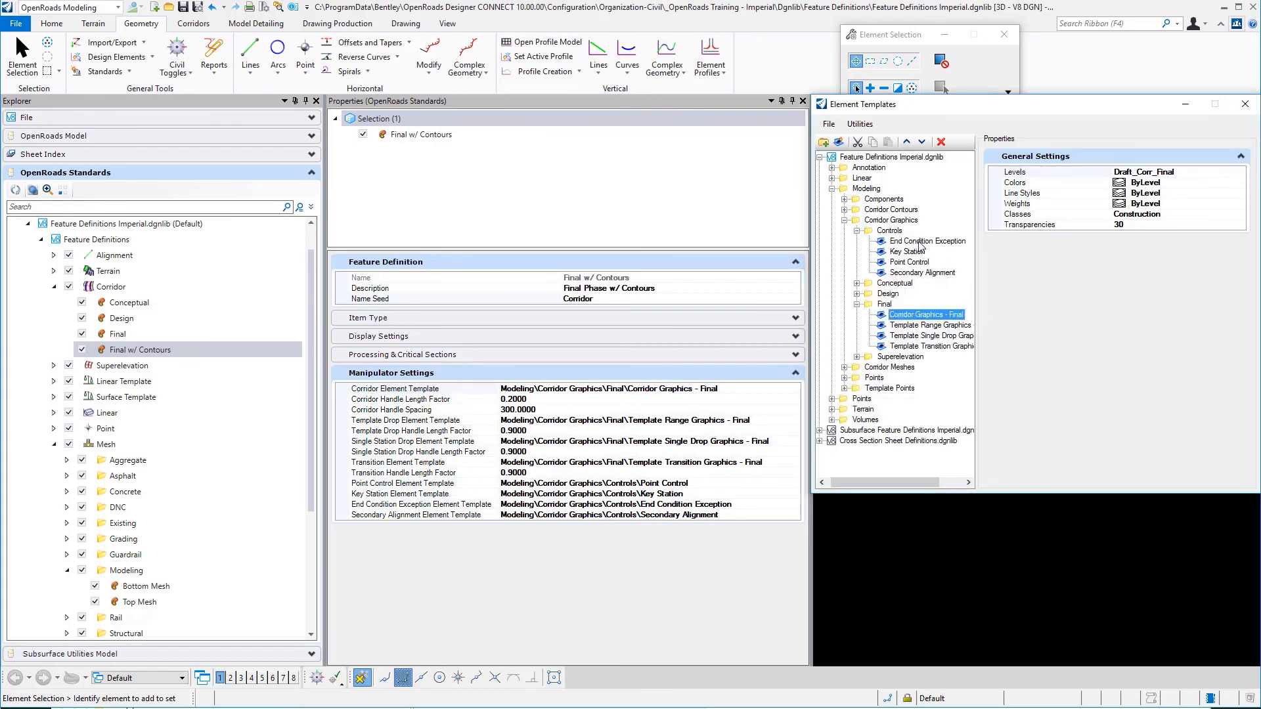
click(926, 241)
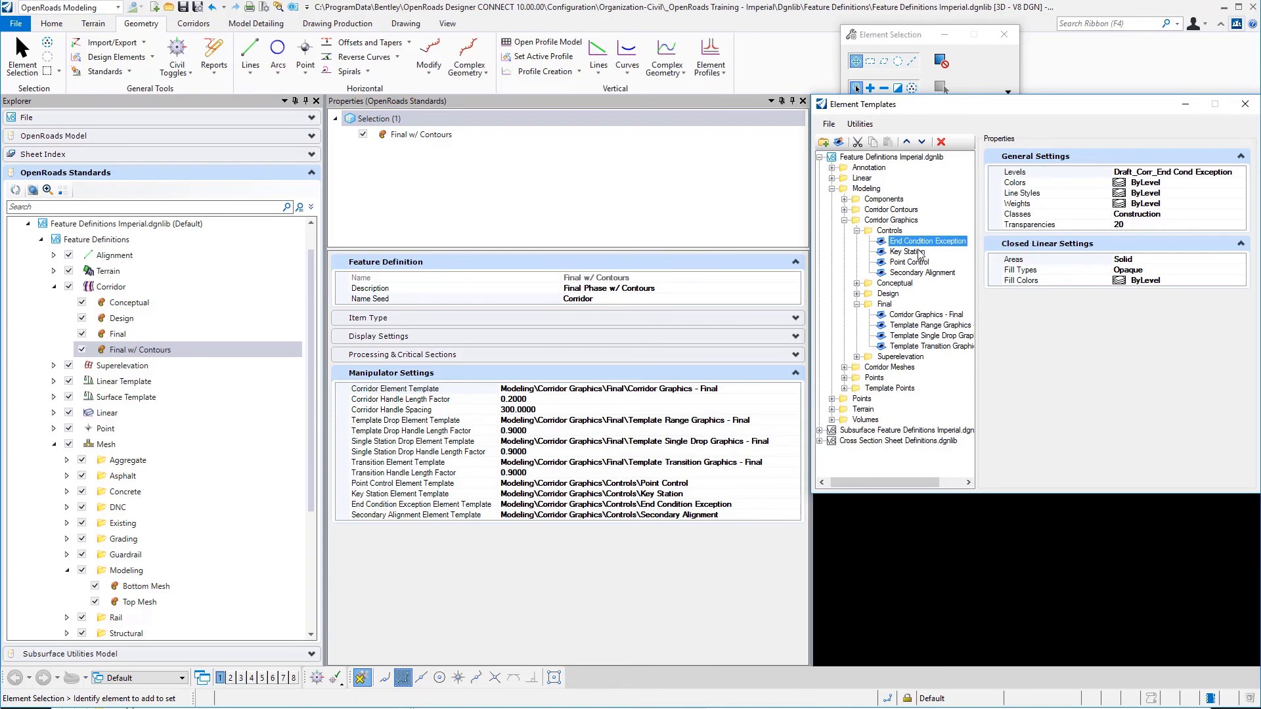
click(907, 251)
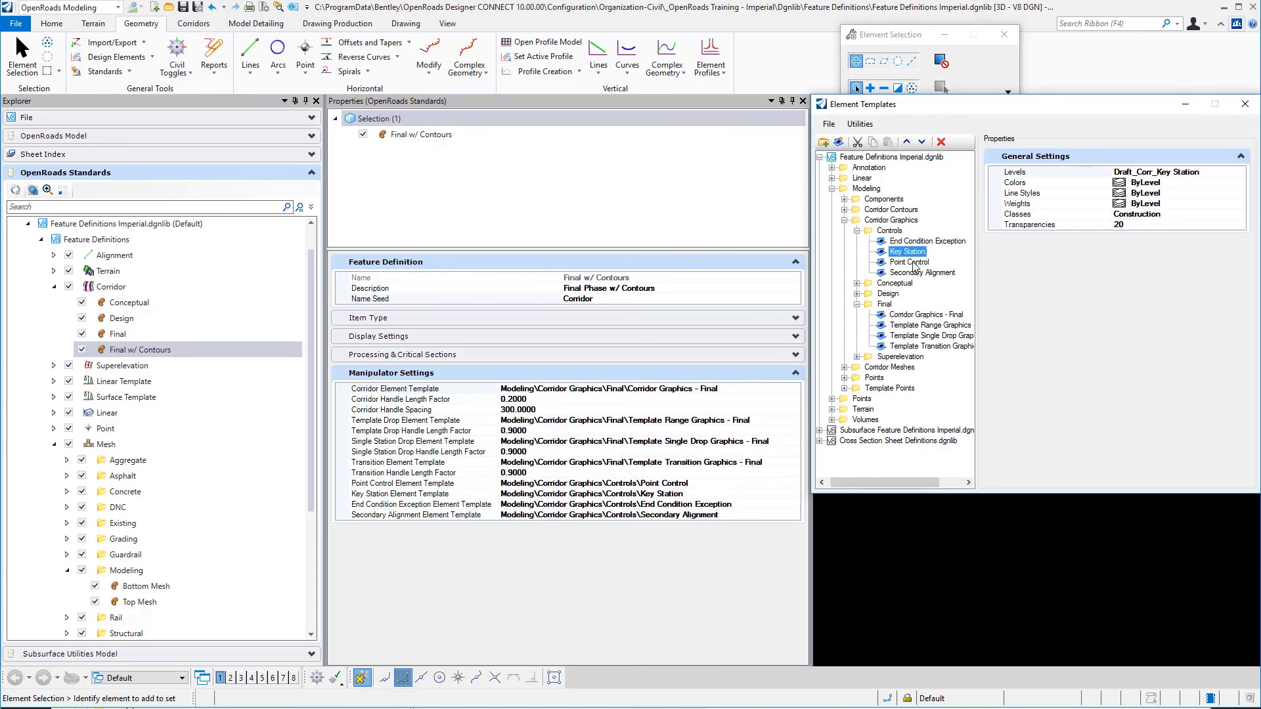
click(923, 273)
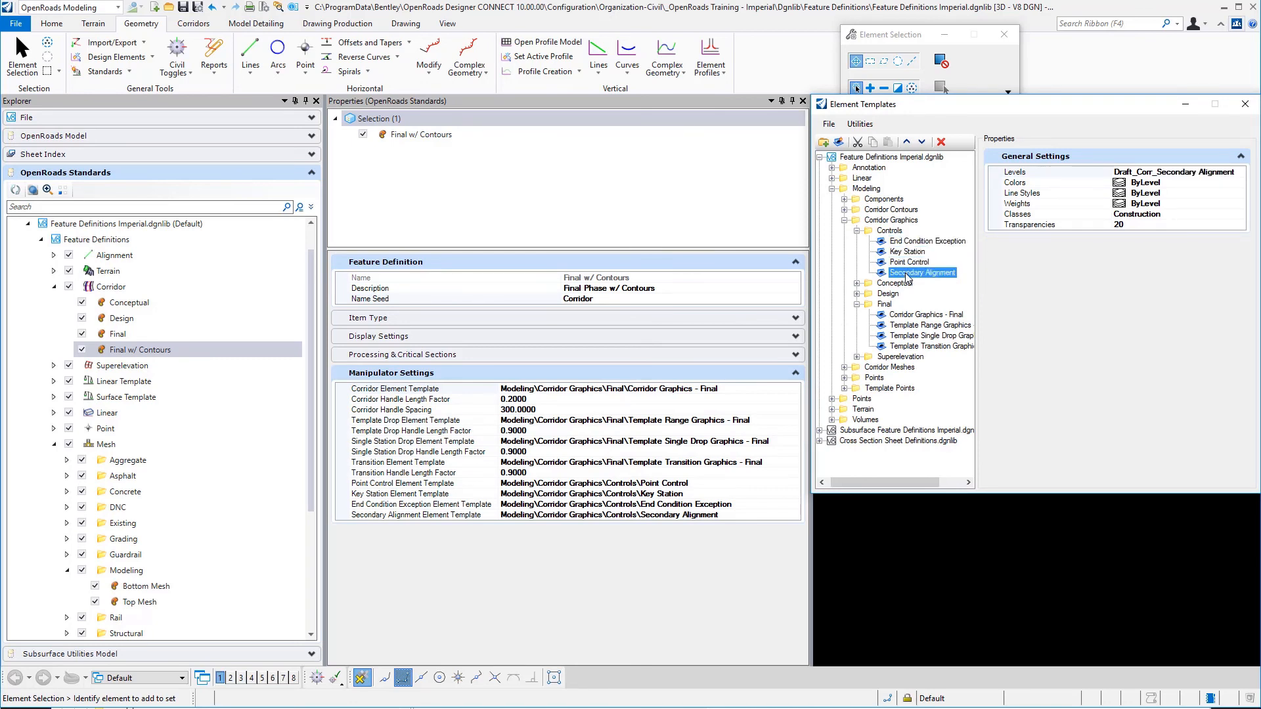